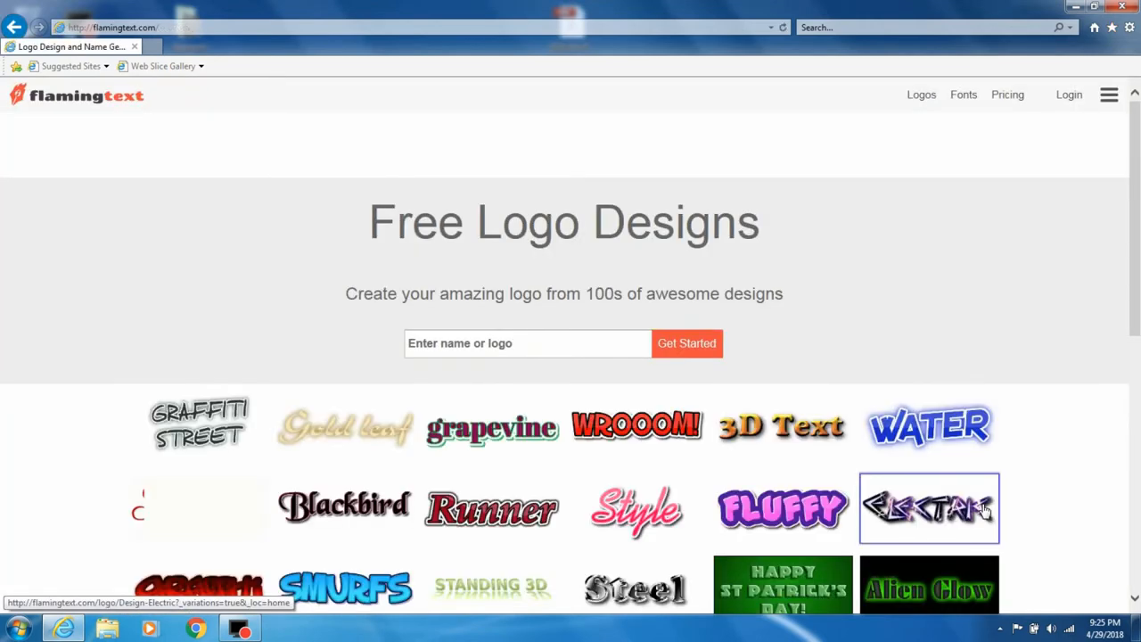
Choose the Clan logo style from the Free Logo Designs gallery
scroll("down", 3)
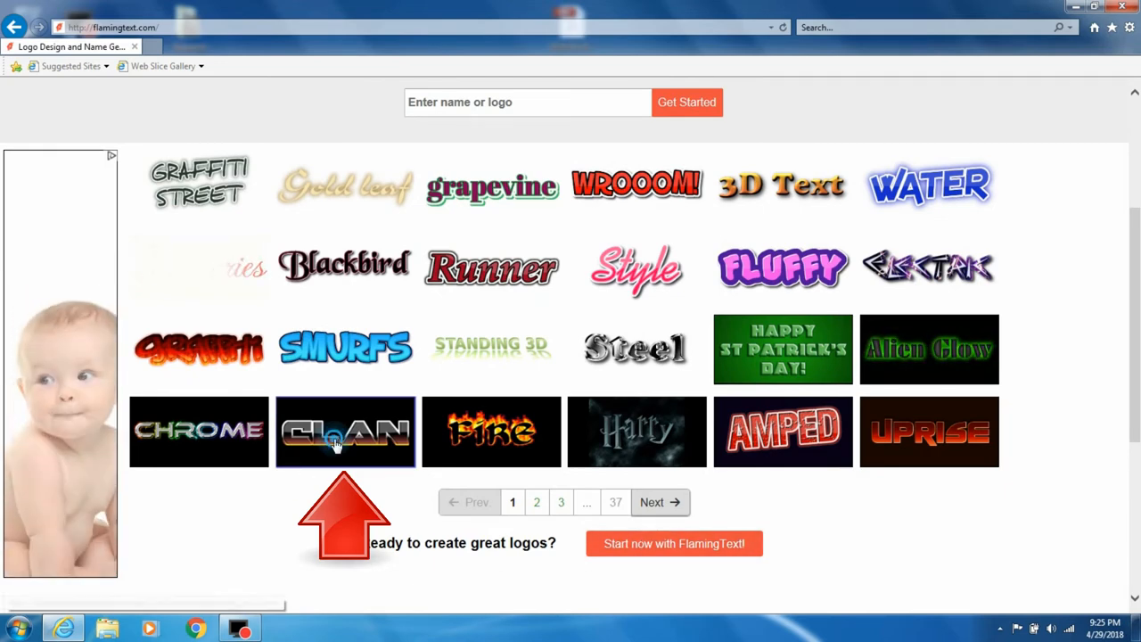
left_click(345, 431)
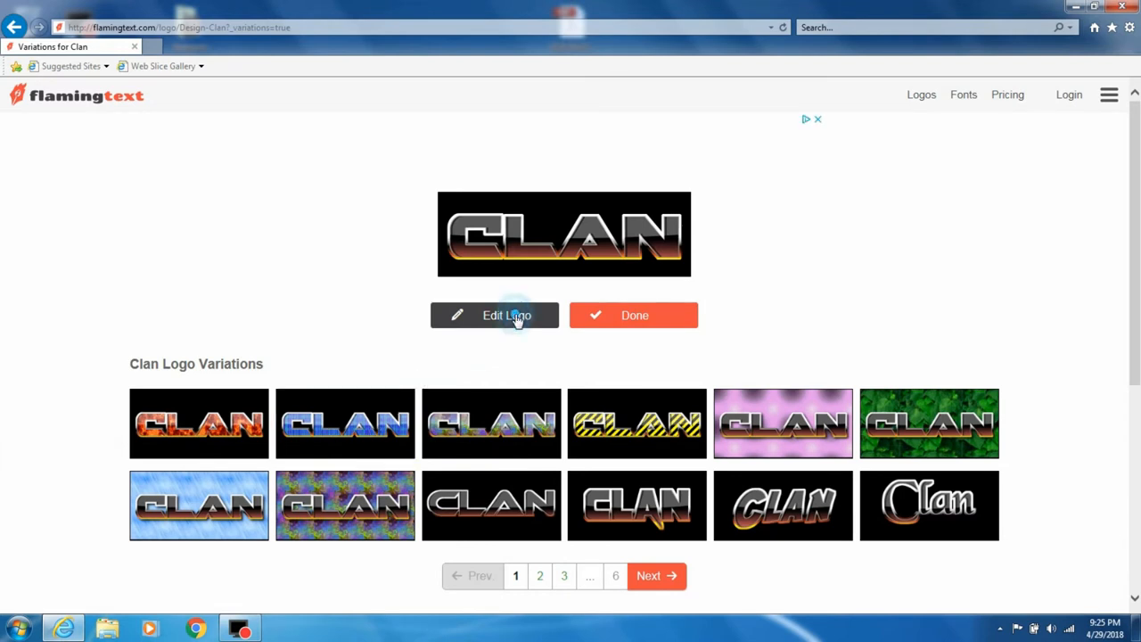
Edit the Clan logo and replace its text with 'Cool Retro Titles'
left_click(493, 315)
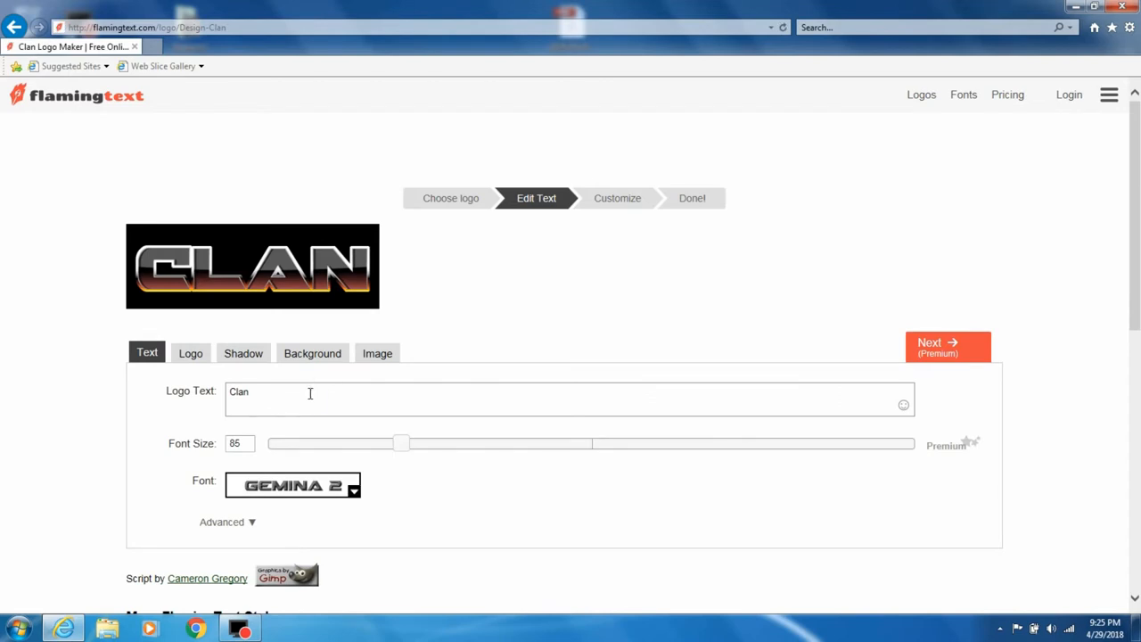
double_click(238, 392)
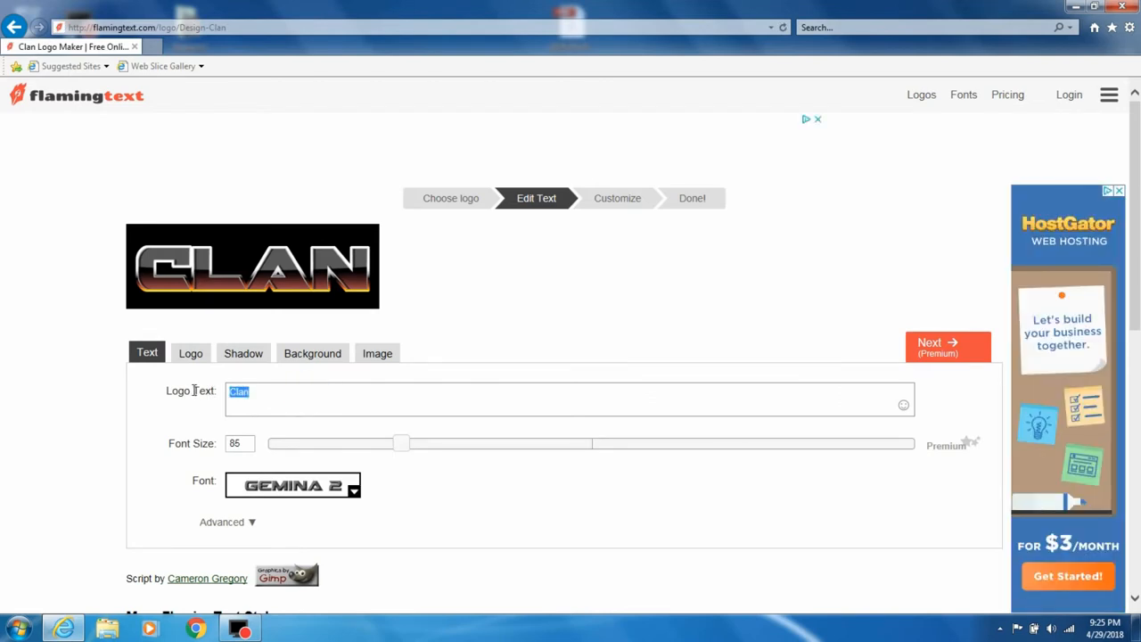
type("Cool Retro T")
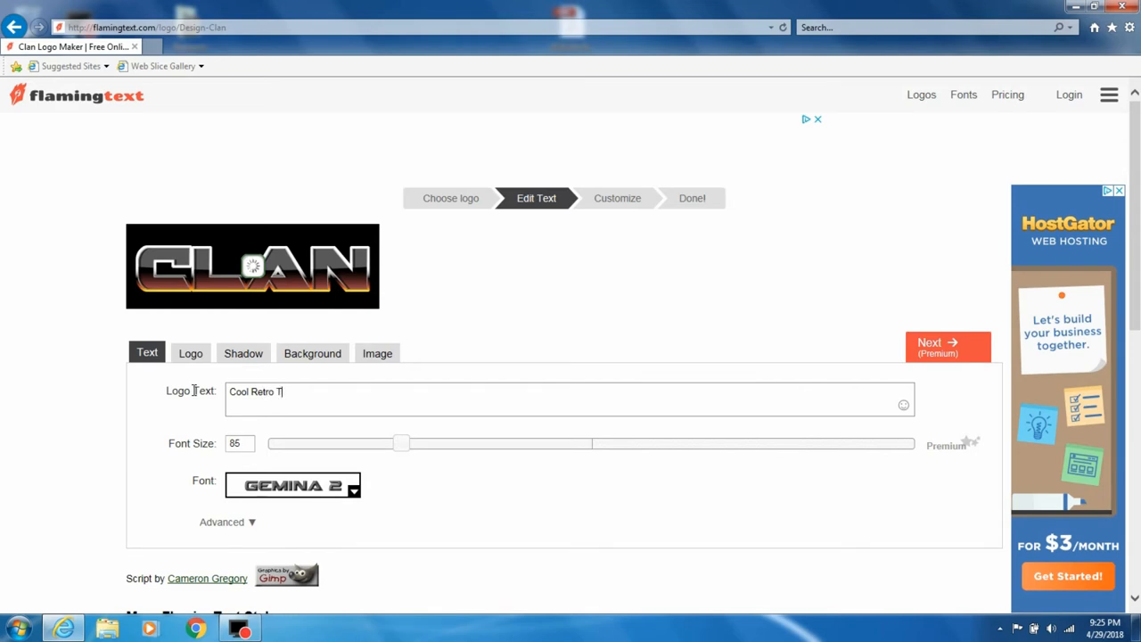
type("itles")
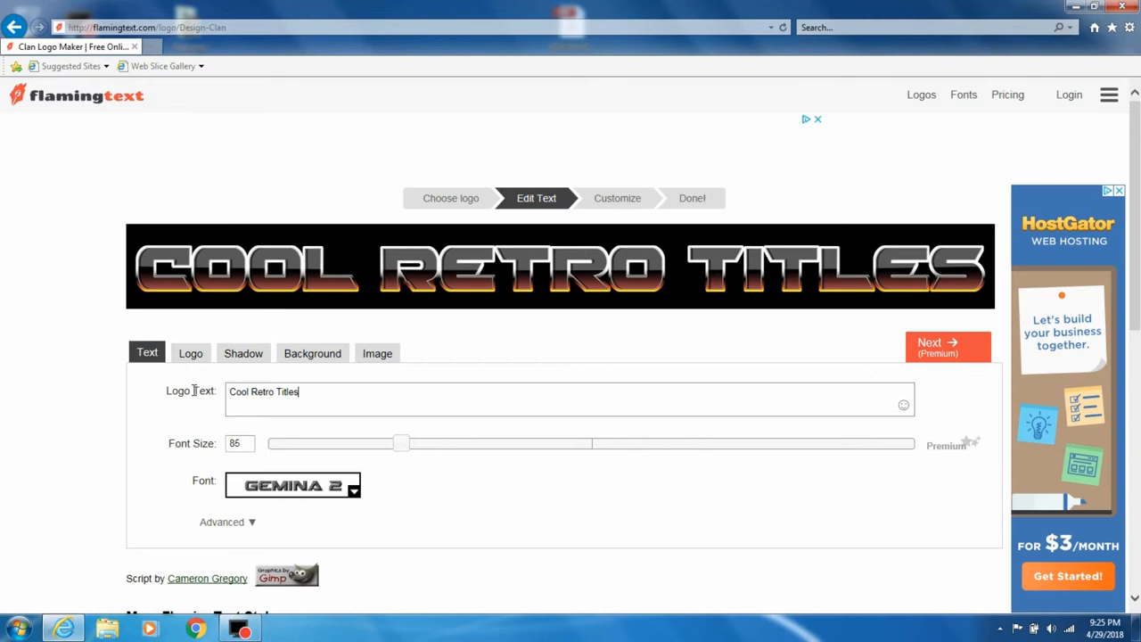
mouse_move(296, 340)
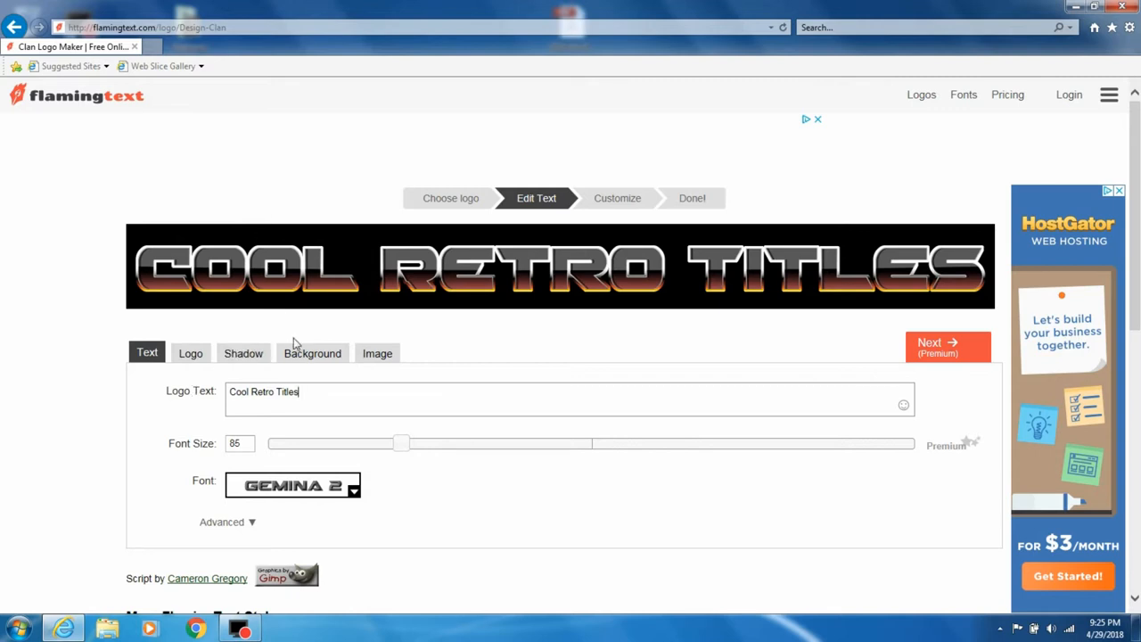
Set the logo background to Transparent and proceed to the finished logo page
left_click(312, 353)
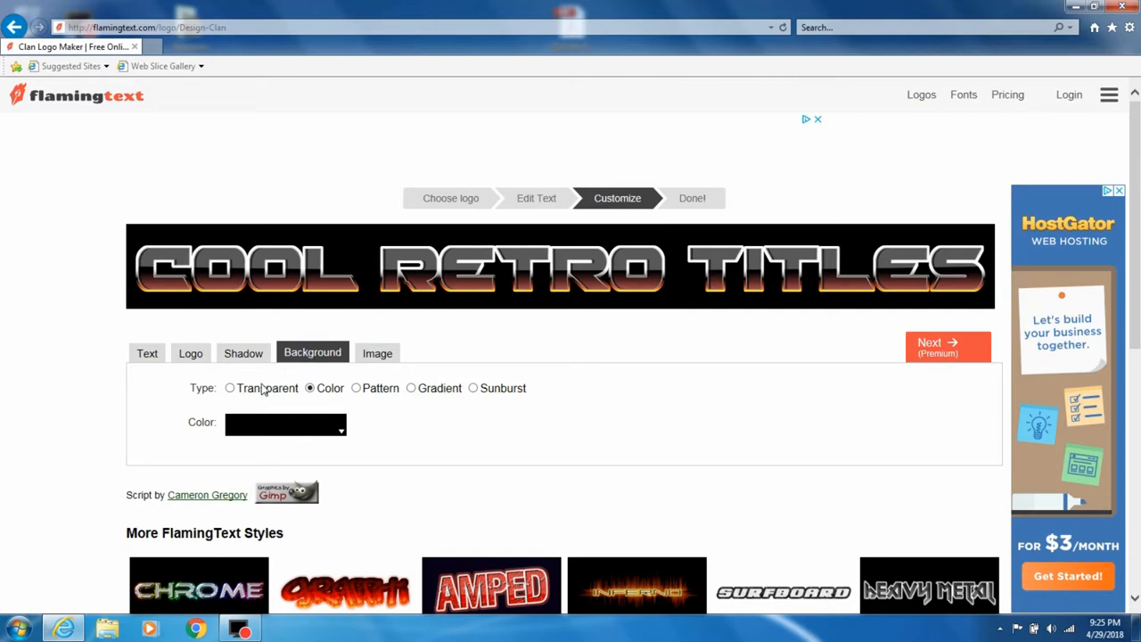
left_click(230, 388)
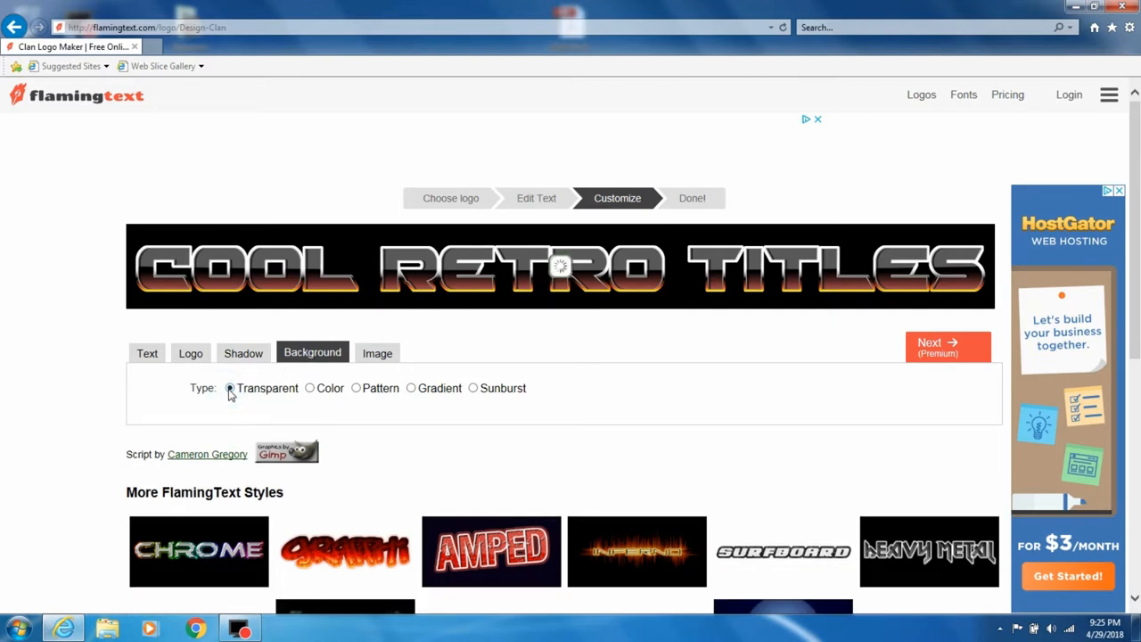
left_click(230, 388)
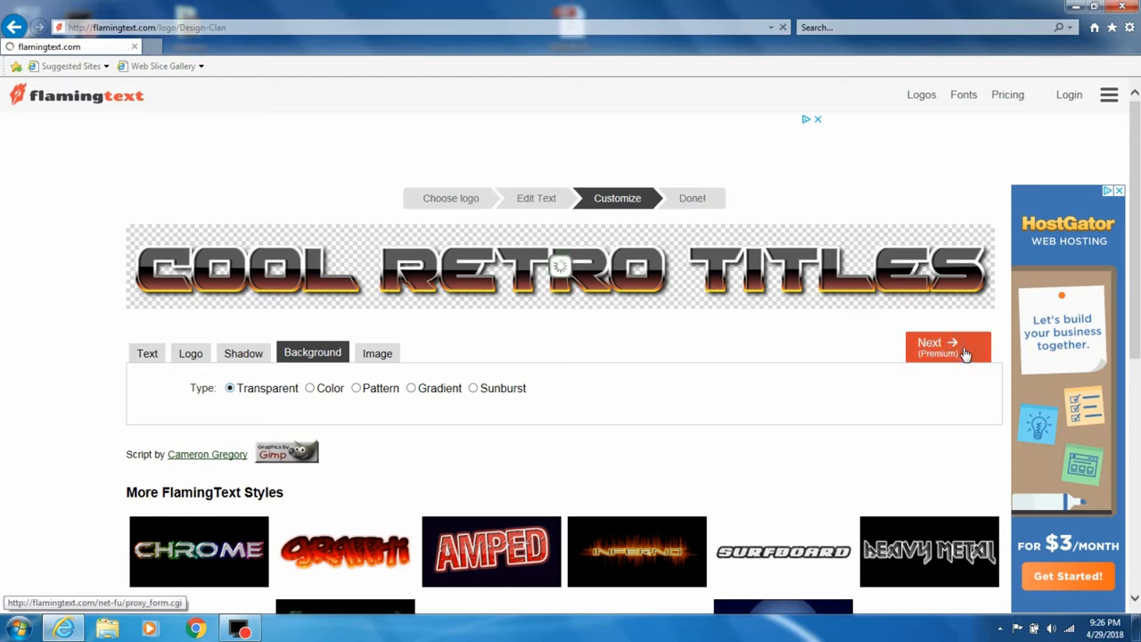
left_click(947, 346)
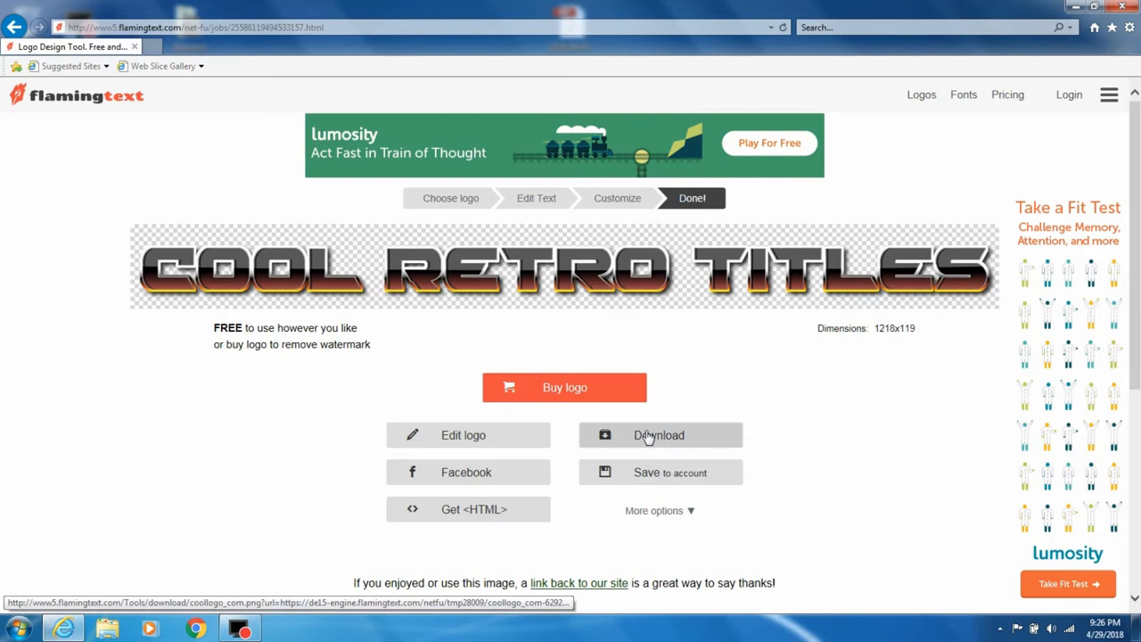
mouse_move(664, 442)
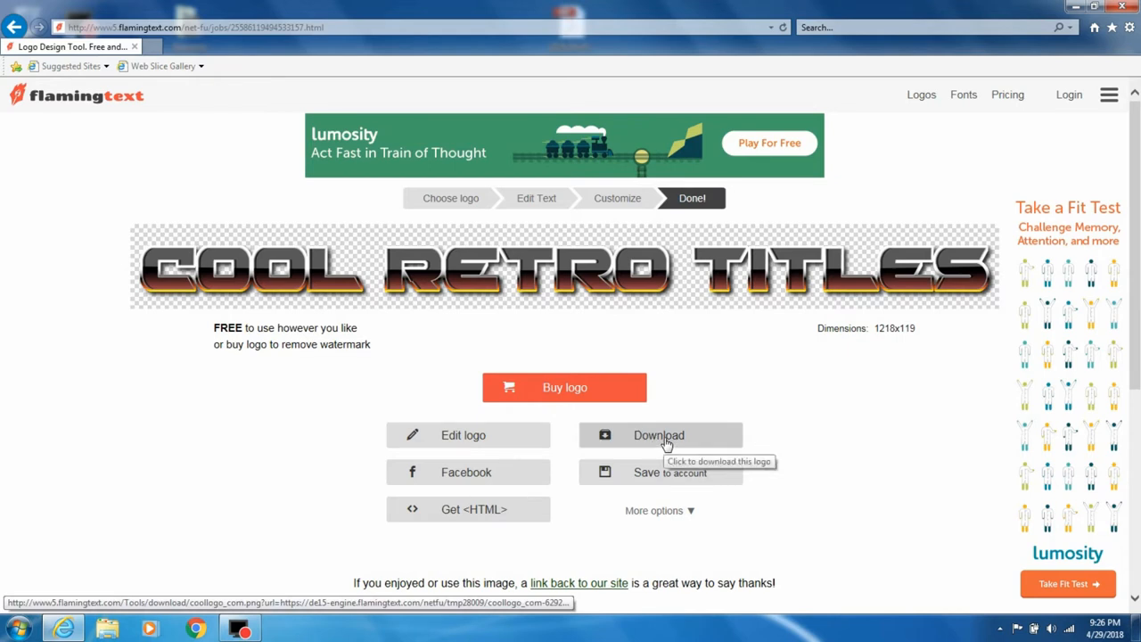
Download the logo PNG via Save As into the Title folder and dismiss the notice
left_click(661, 435)
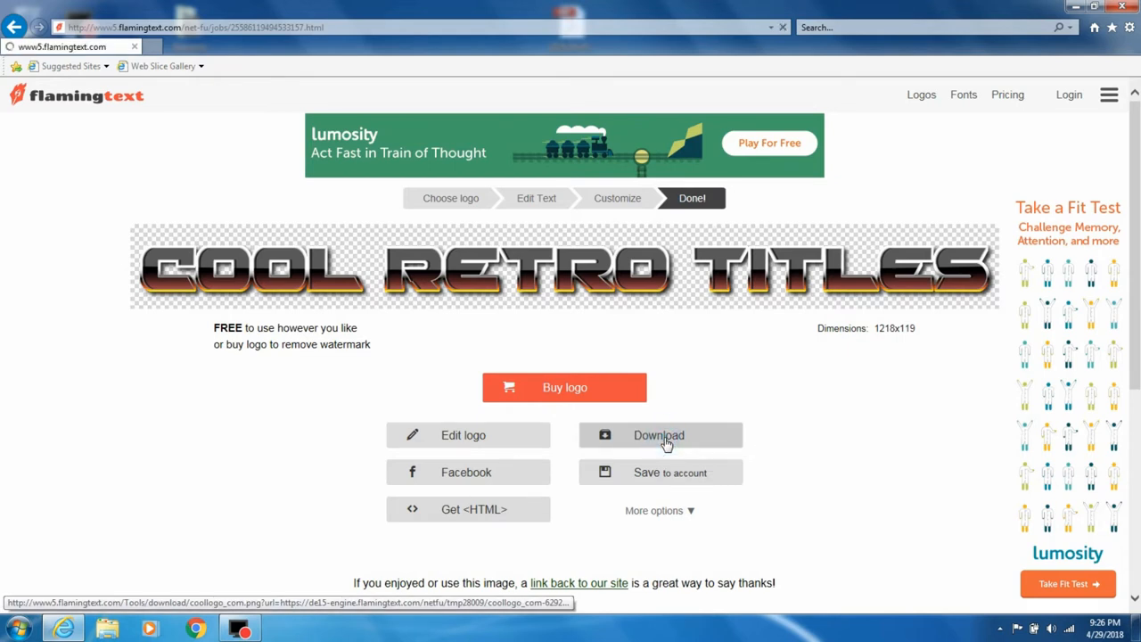
left_click(661, 435)
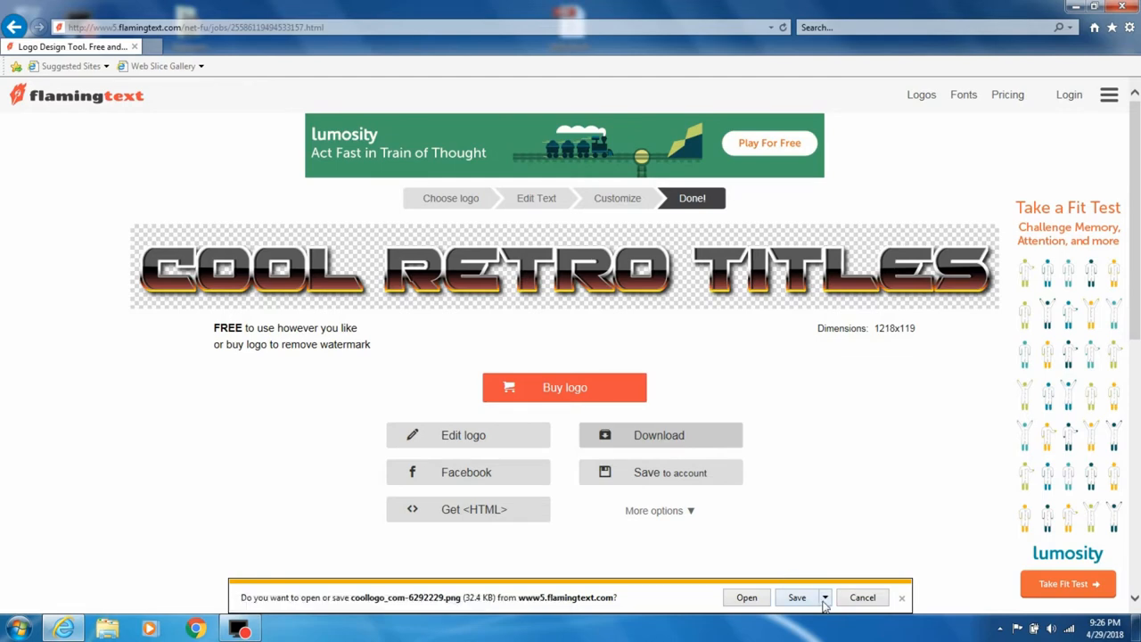
left_click(795, 597)
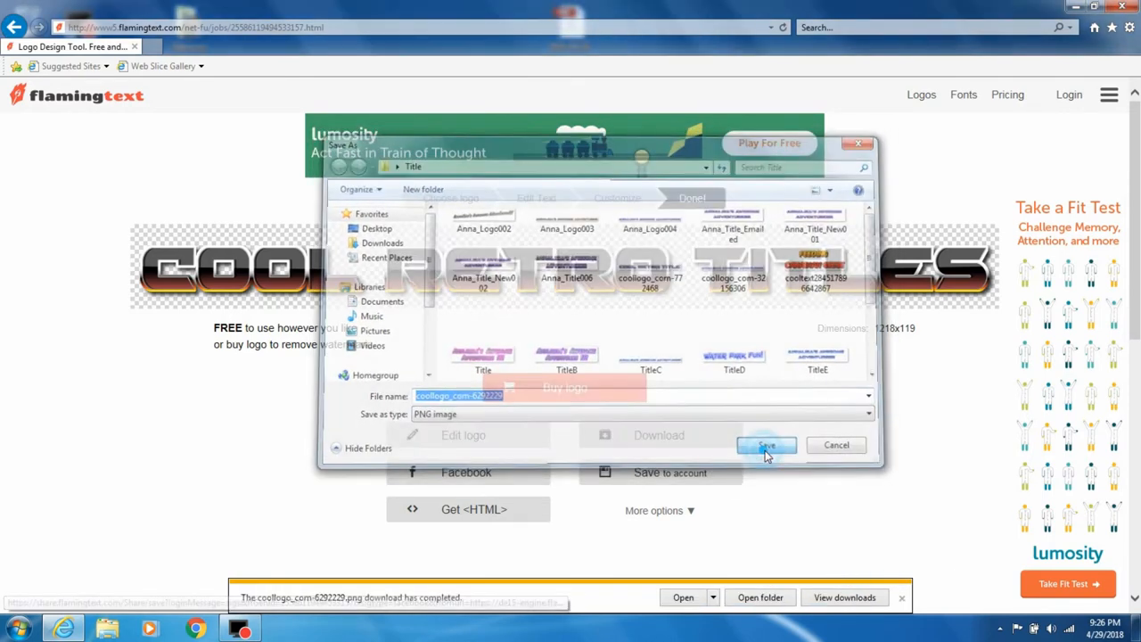
left_click(765, 446)
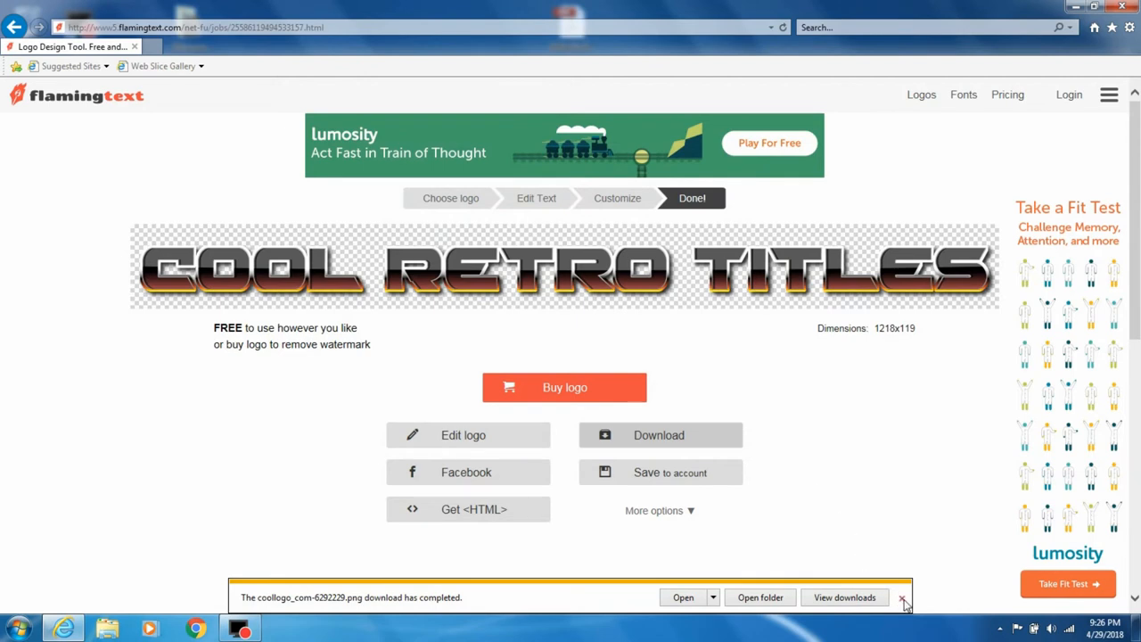
left_click(902, 597)
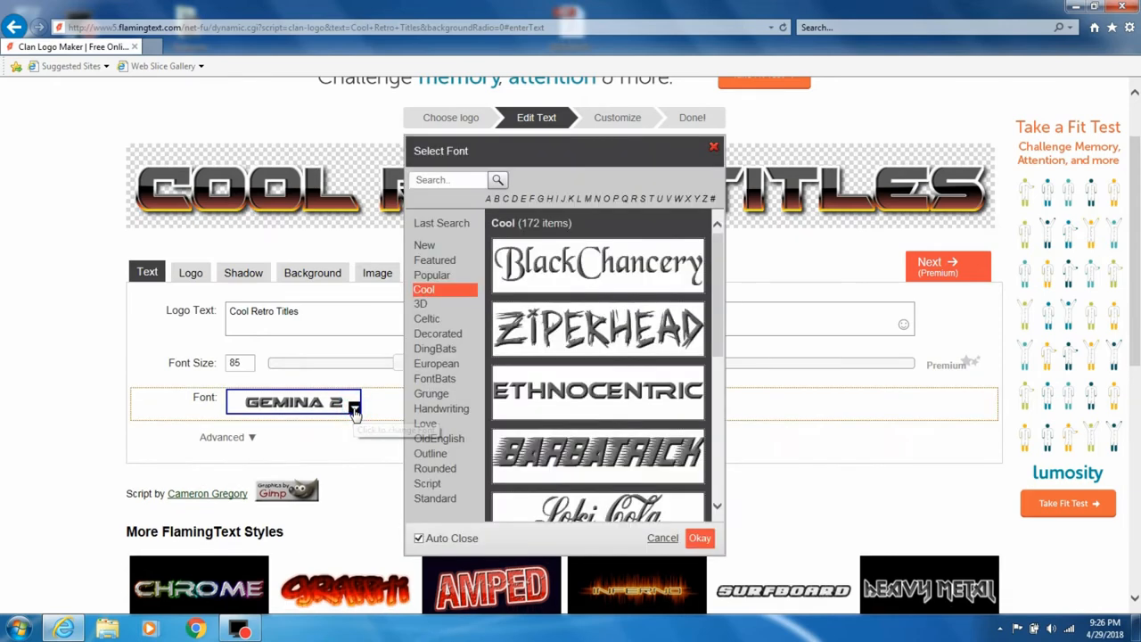
mouse_move(610, 454)
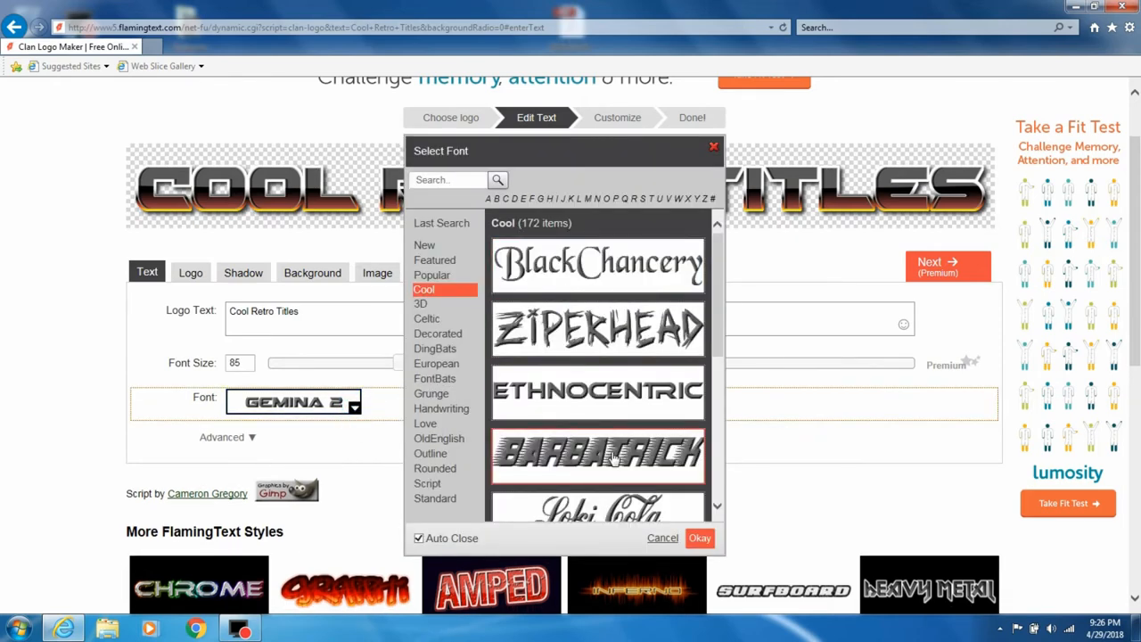
Browse the Cool font choices, keeping the Gemina 2 font unchanged
scroll("down", 3)
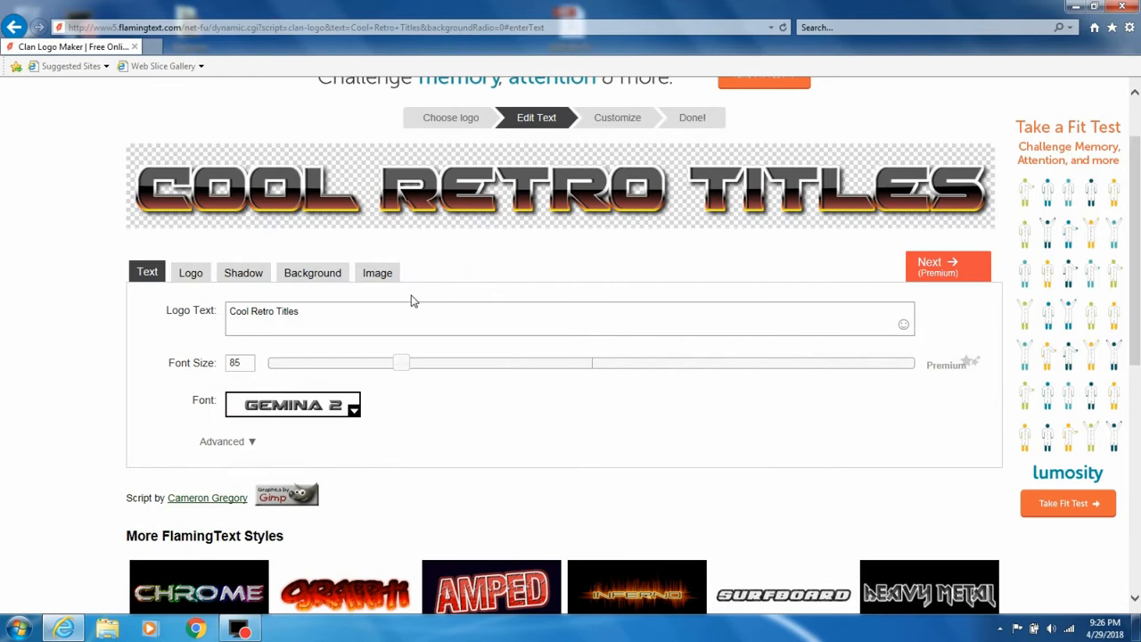
mouse_move(260, 294)
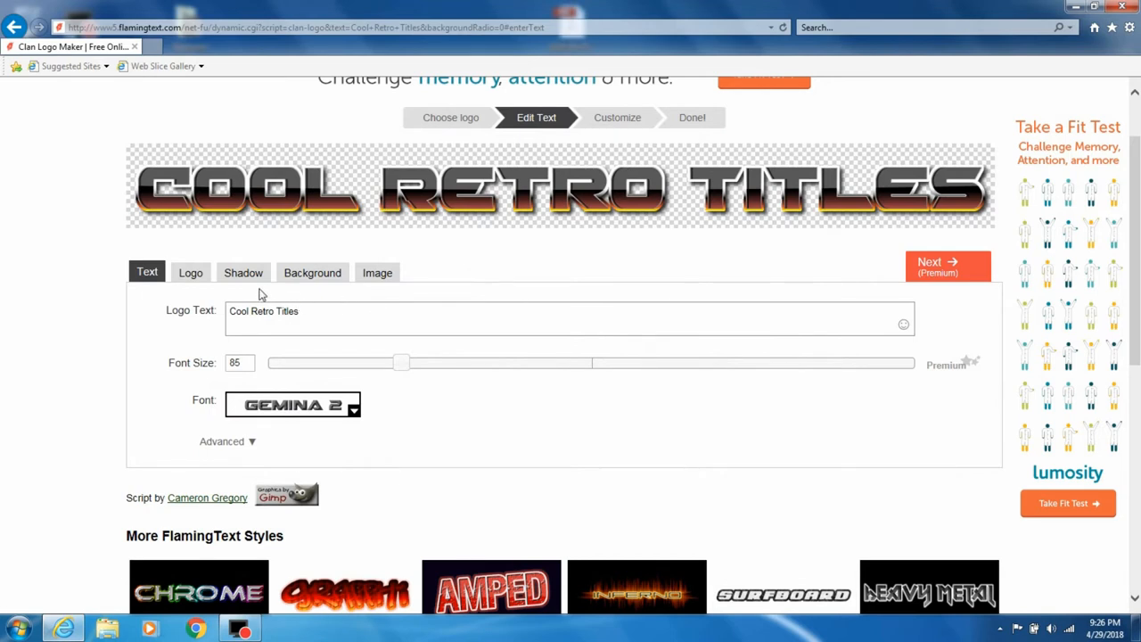
mouse_move(191, 273)
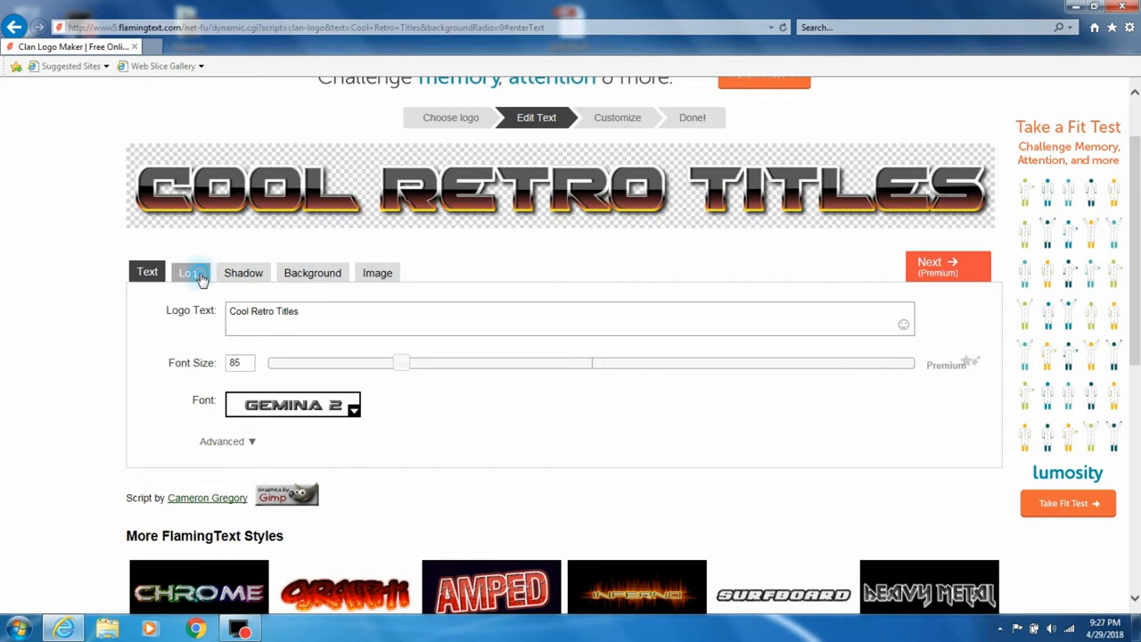
Pick a dark-to-bright blue gradient for the logo fill in the Logo settings
left_click(190, 273)
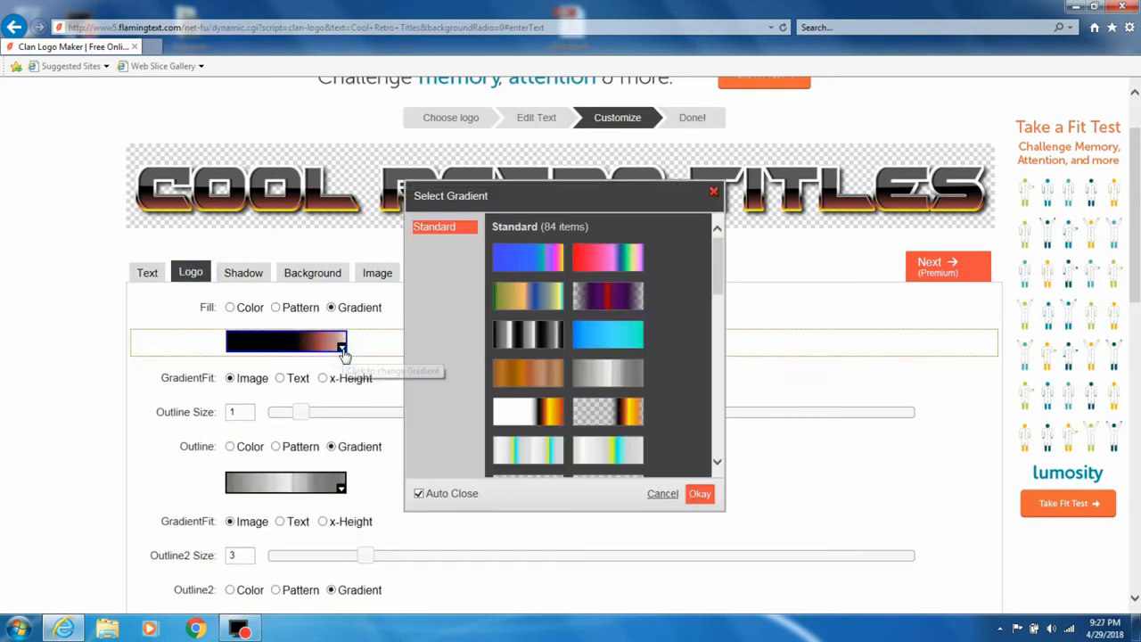
scroll("down", 3)
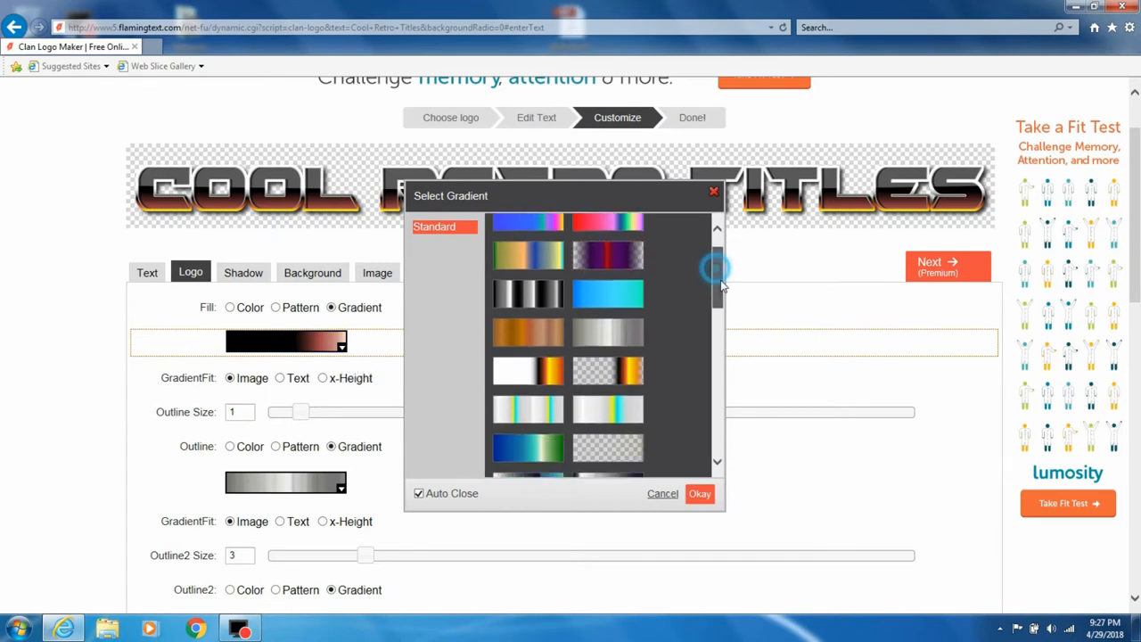
scroll("down", 3)
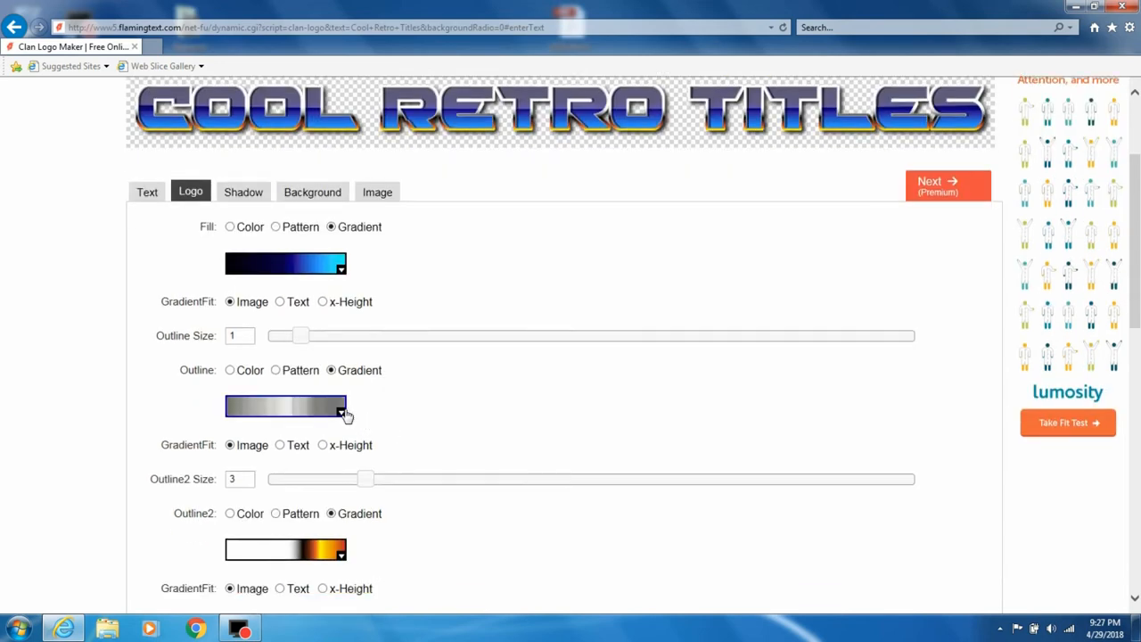
Apply the blue-to-red-to-orange gradient to the logo's outline from the Select Gradient list
left_click(337, 408)
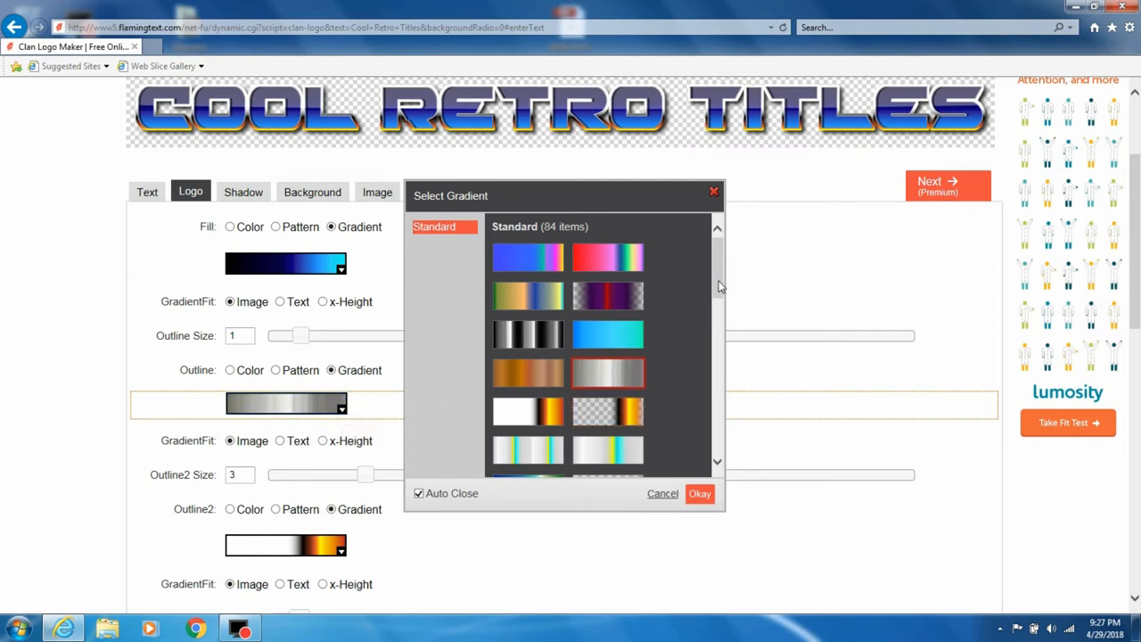
scroll("down", 3)
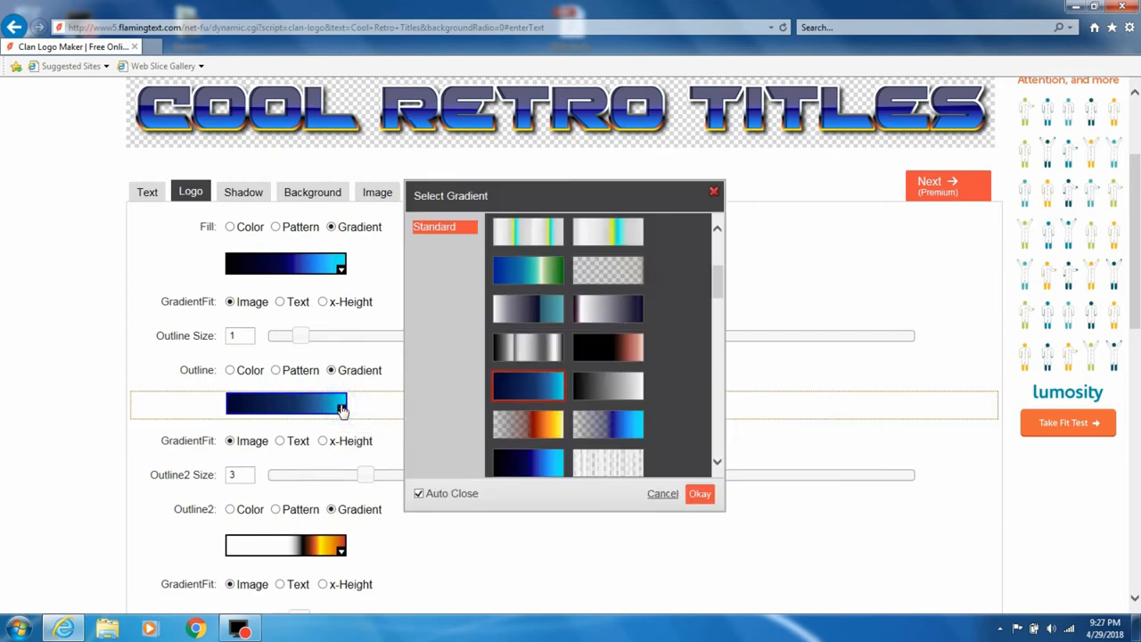
mouse_move(626, 372)
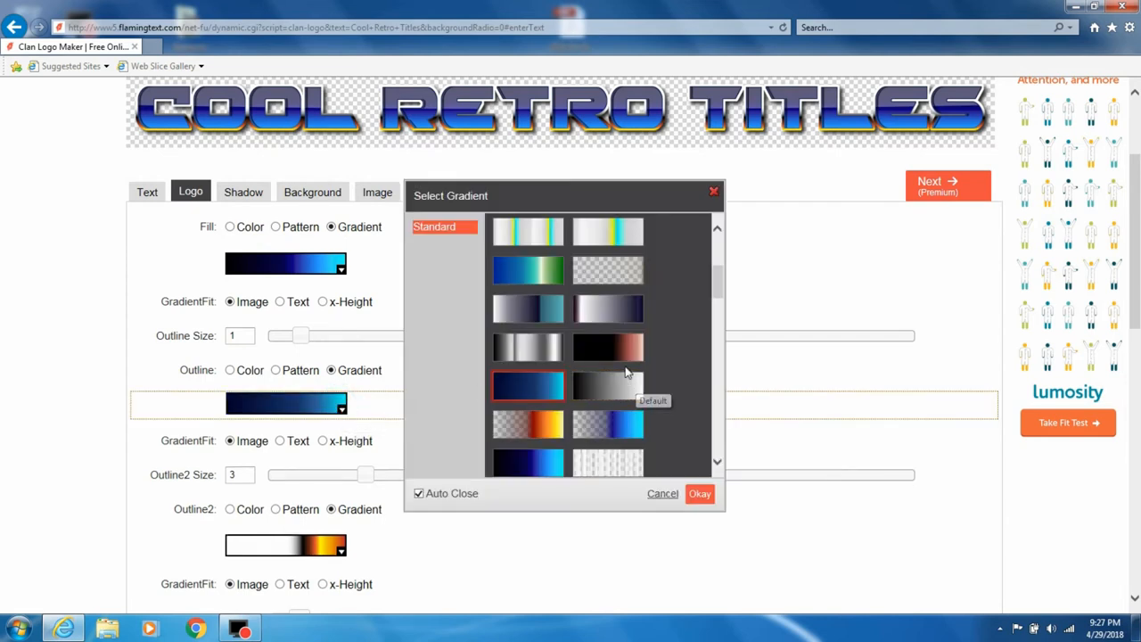
mouse_move(622, 383)
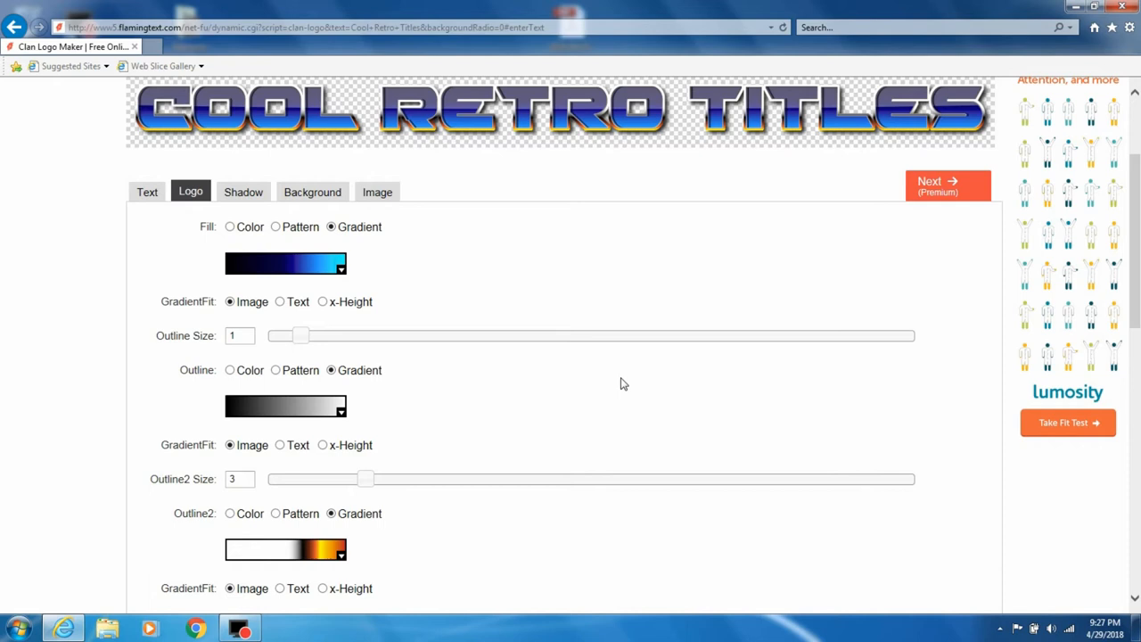
mouse_move(560, 389)
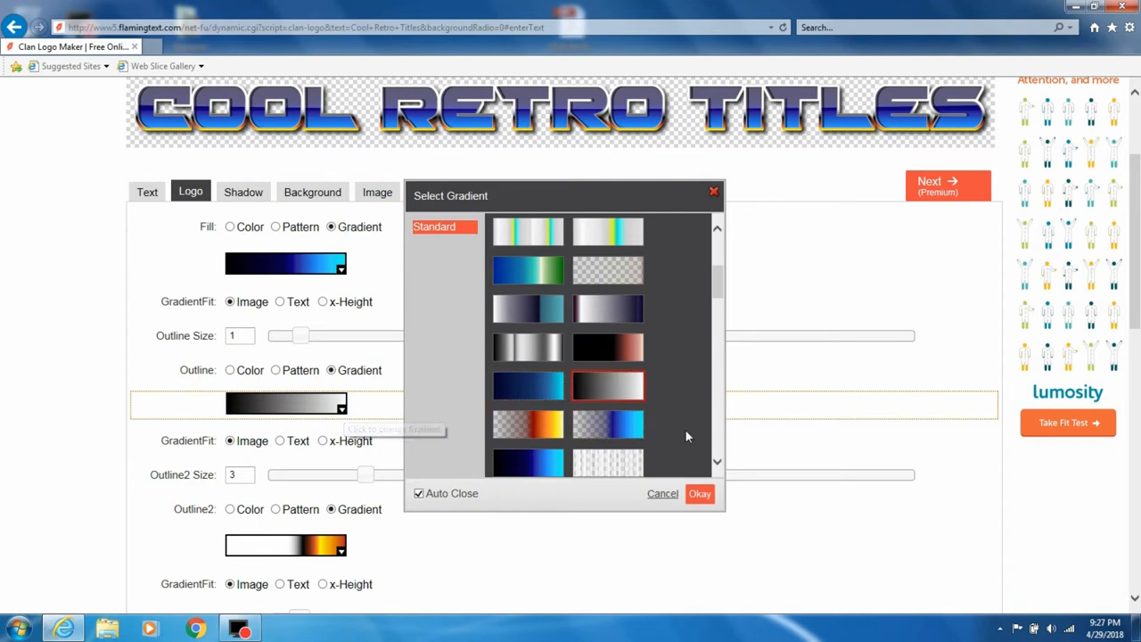
scroll("down", 3)
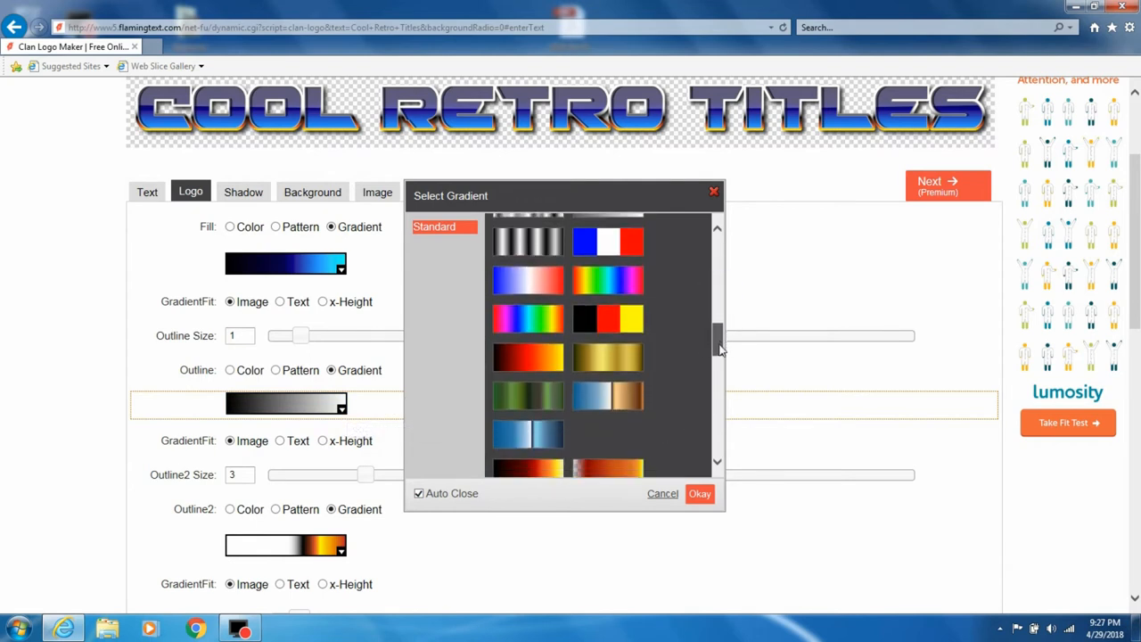
scroll("down", 3)
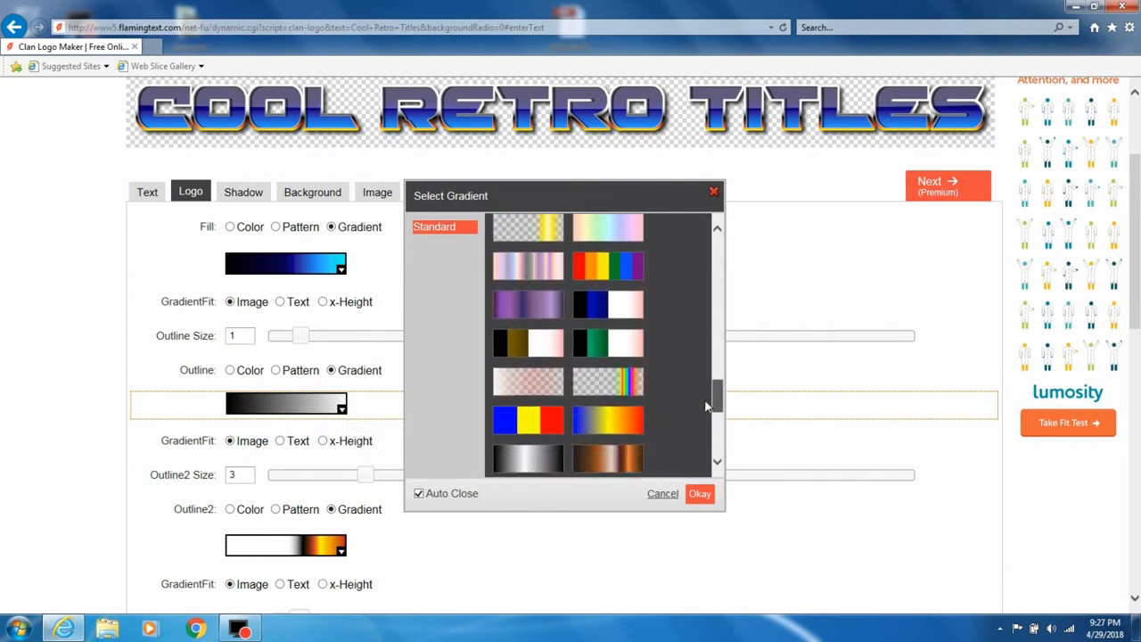
scroll("down", 3)
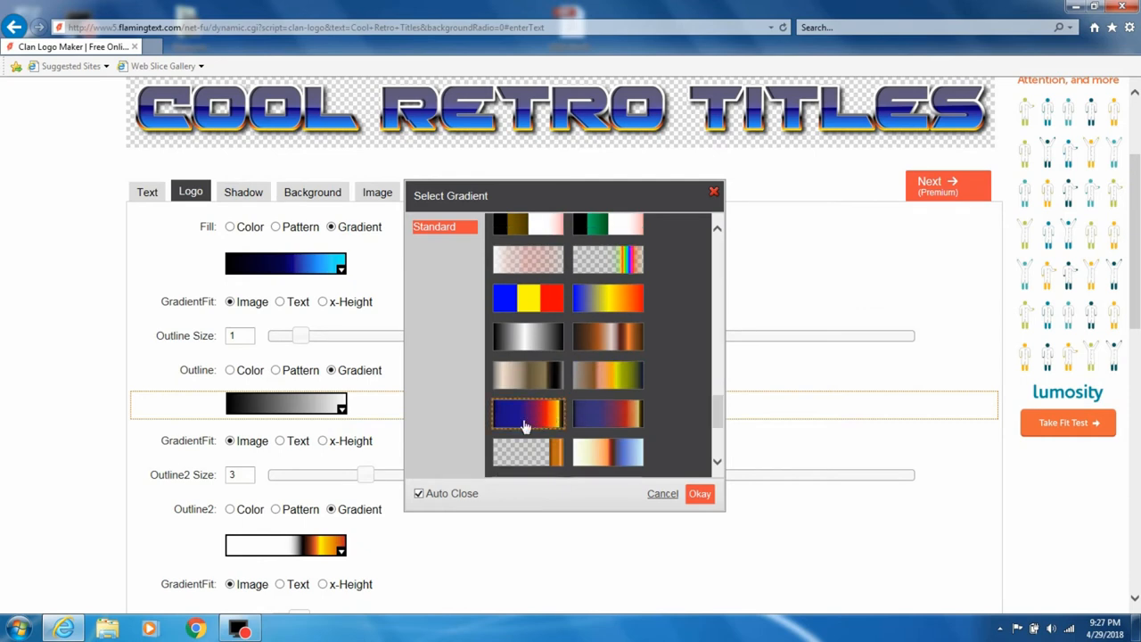
left_click(527, 413)
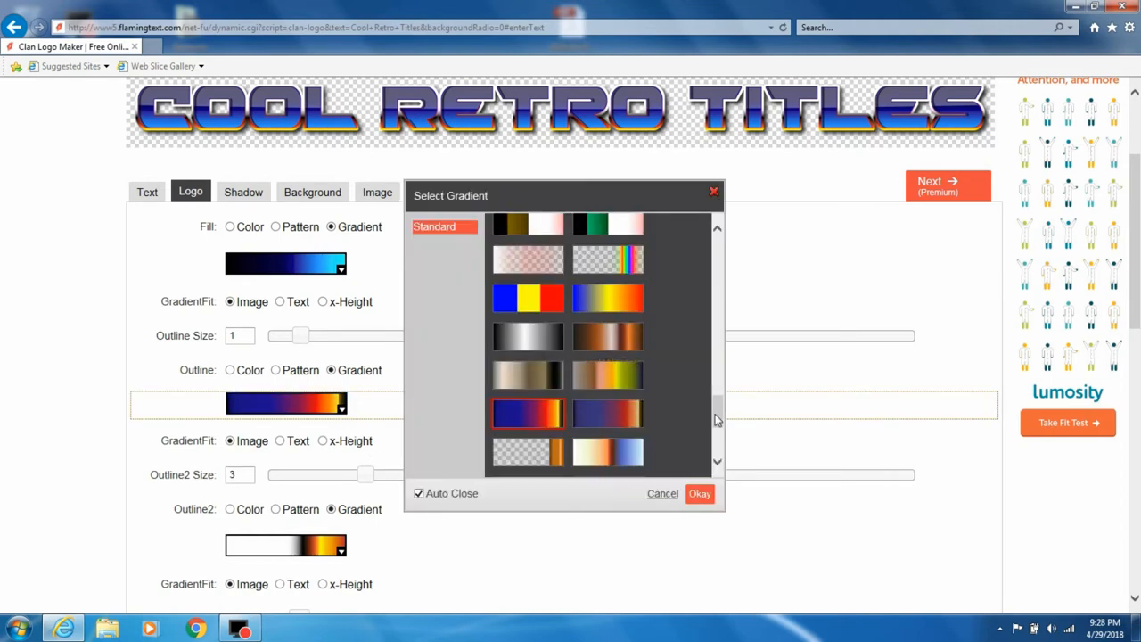
scroll("down", 3)
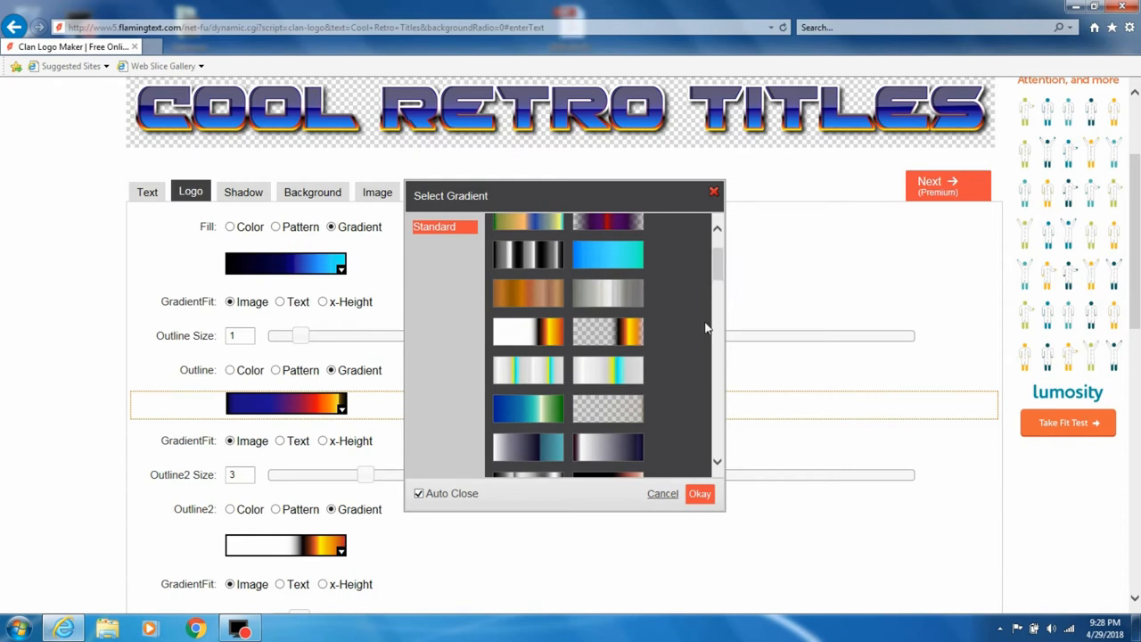
left_click(700, 493)
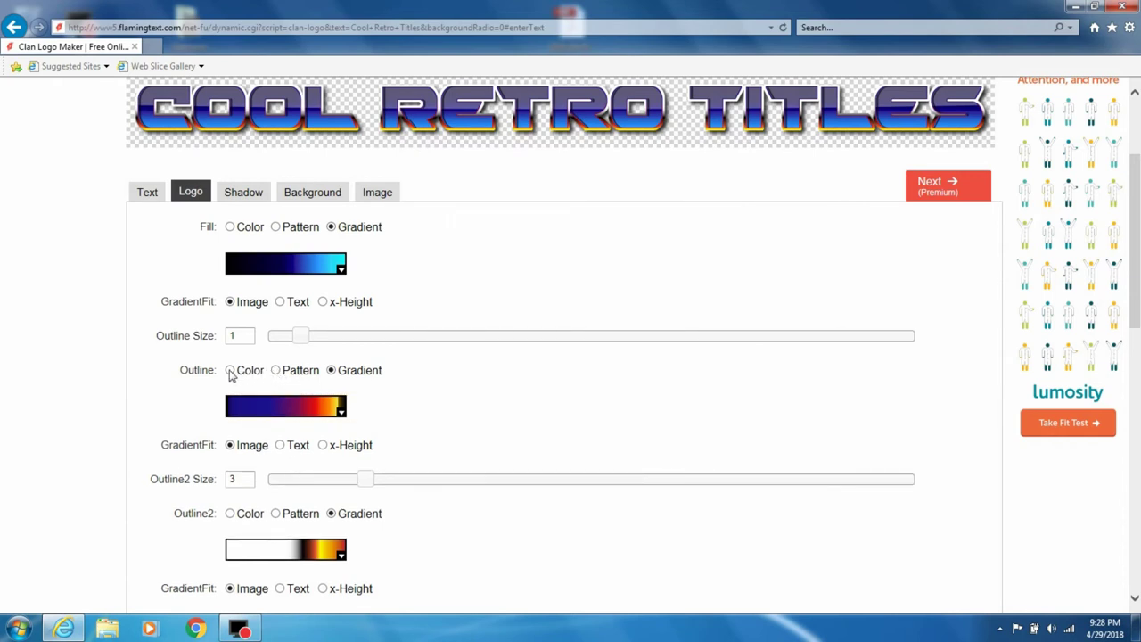
Switch the outline to a solid colour and choose yellow #dcff00
left_click(230, 371)
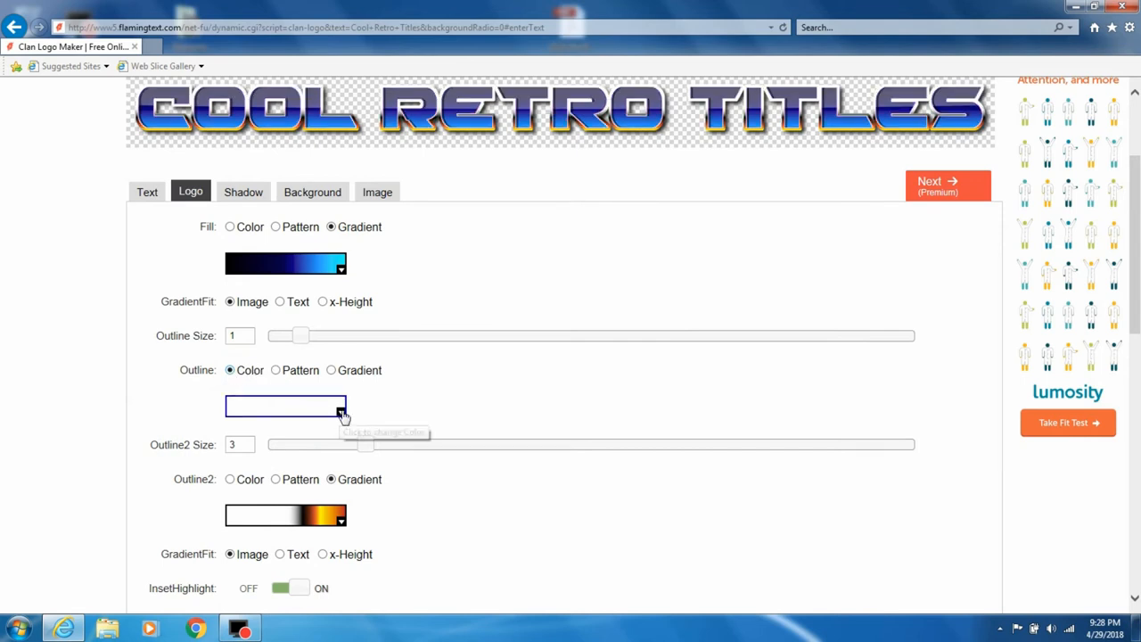
left_click(339, 406)
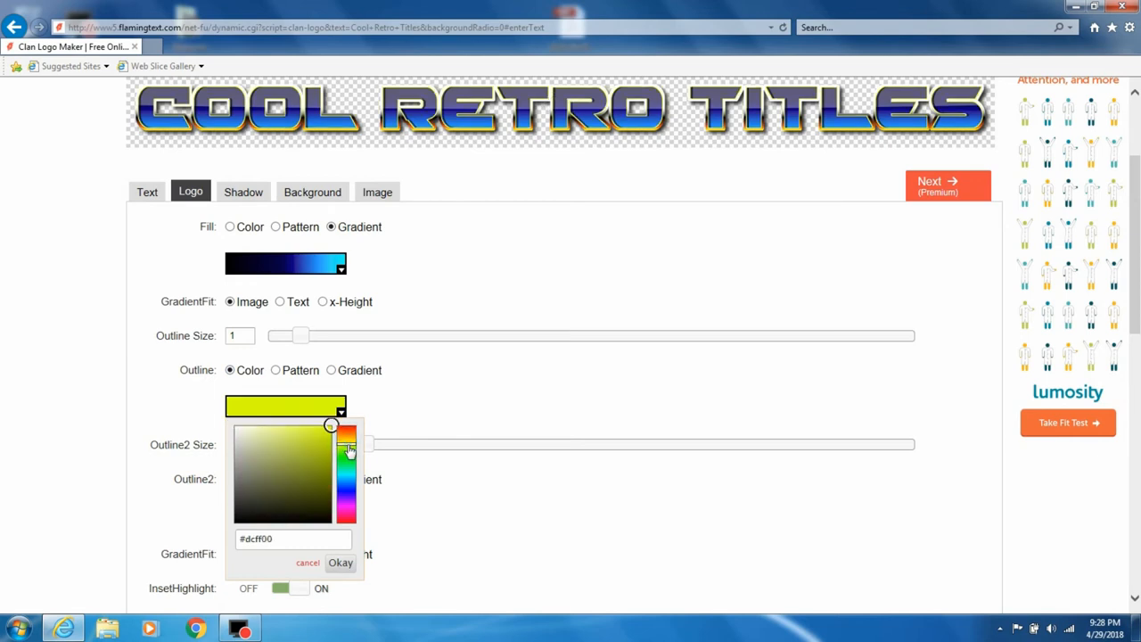
mouse_move(562, 426)
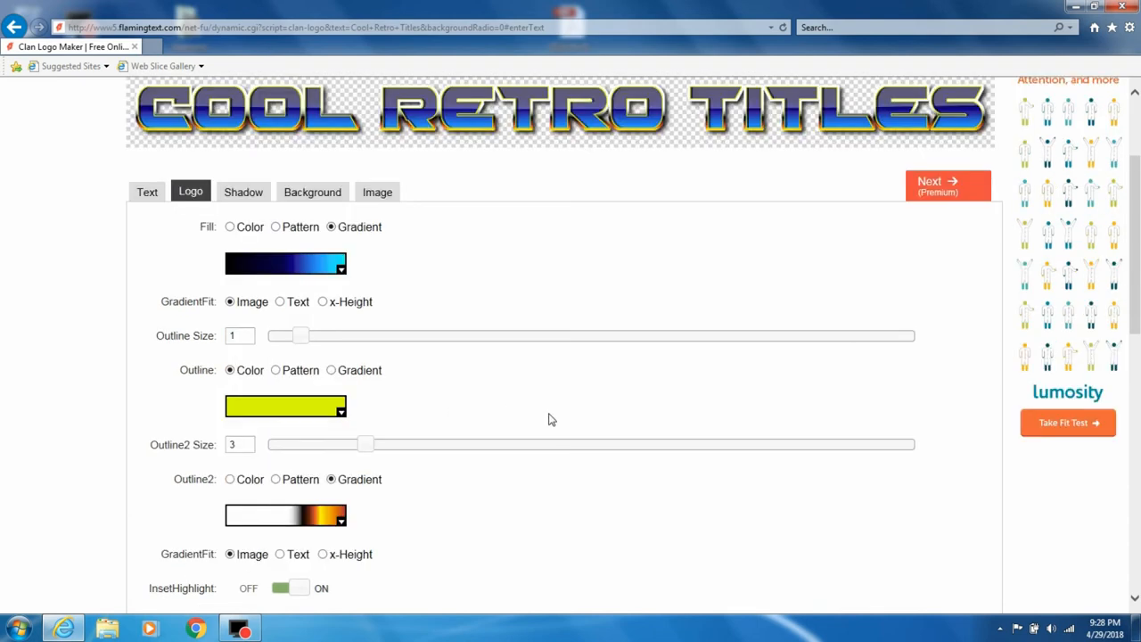
scroll("down", 3)
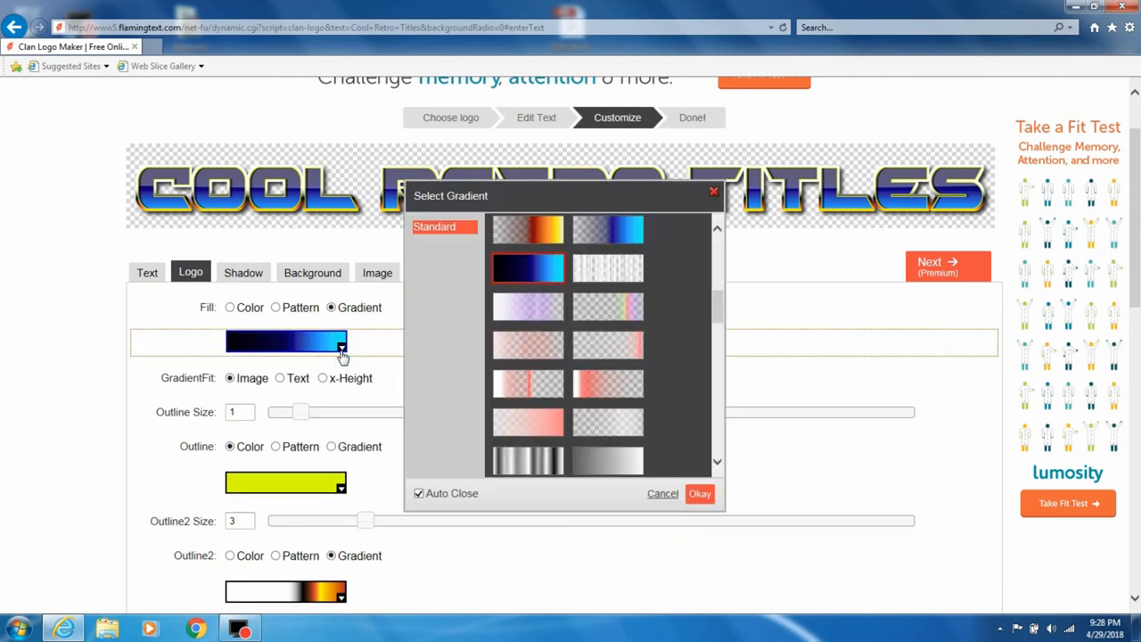
scroll("down", 3)
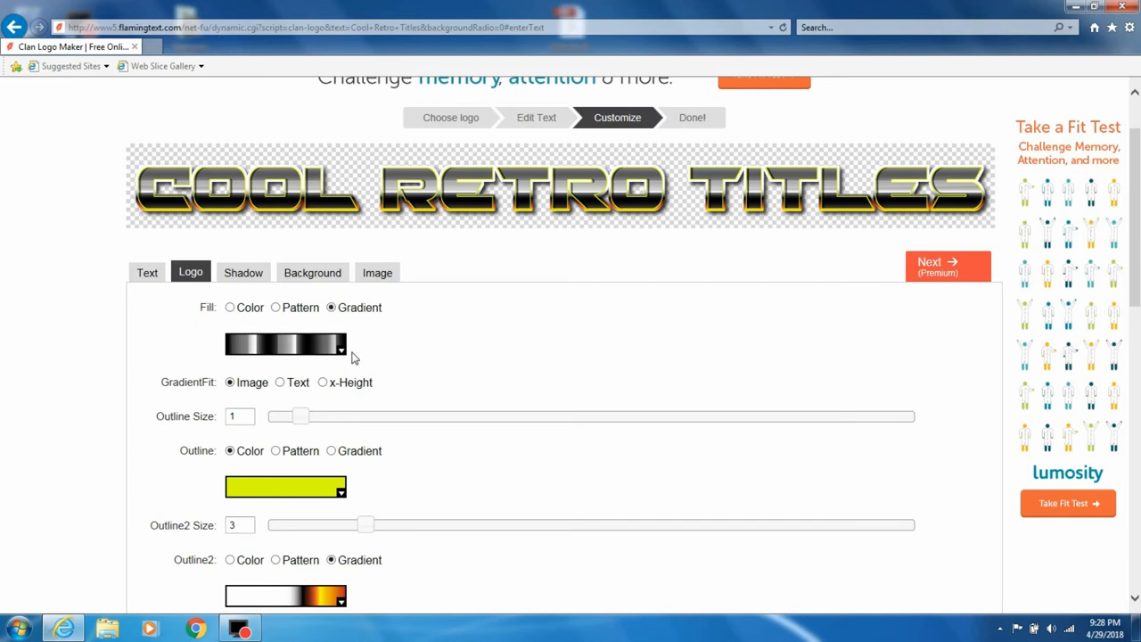
left_click(285, 343)
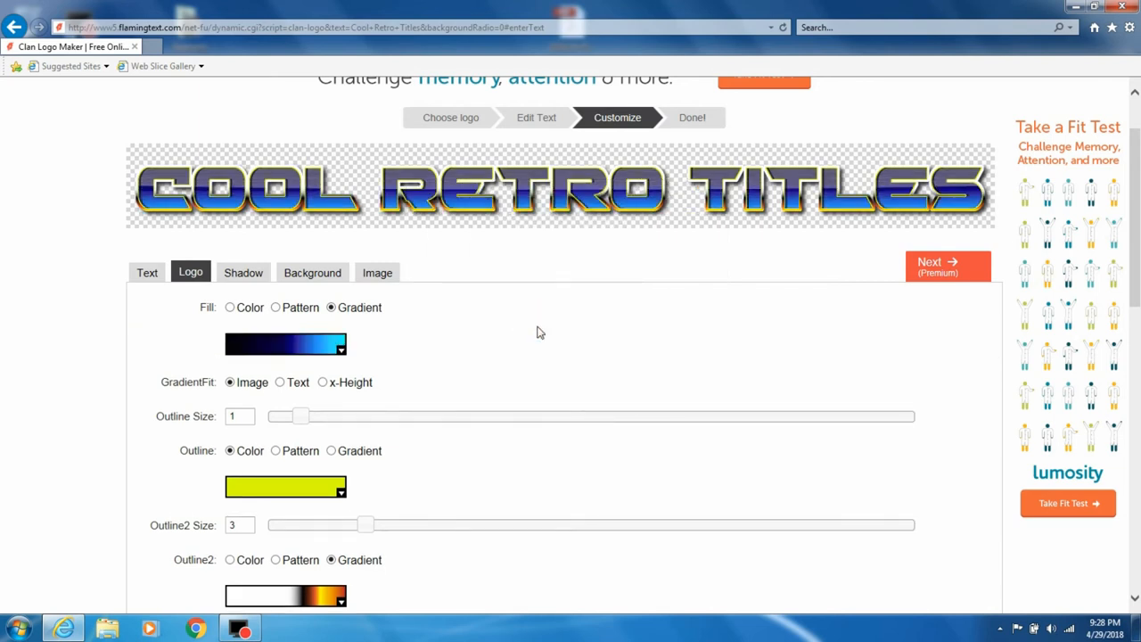
scroll("down", 3)
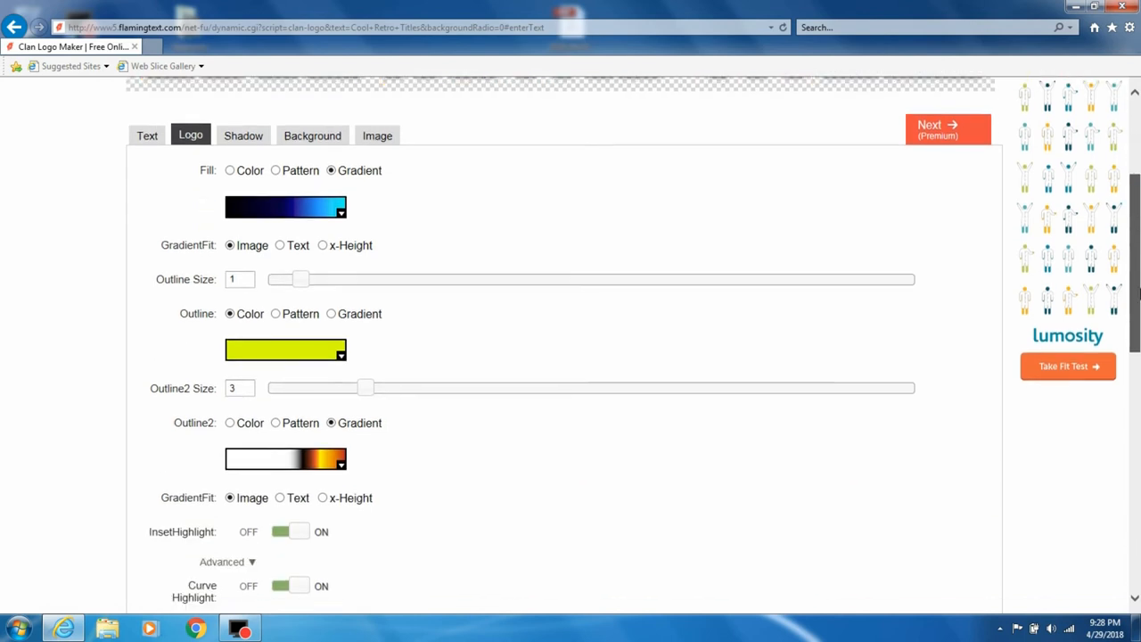
Replace the second outline's white-orange gradient with the blue-white-red one
left_click(285, 458)
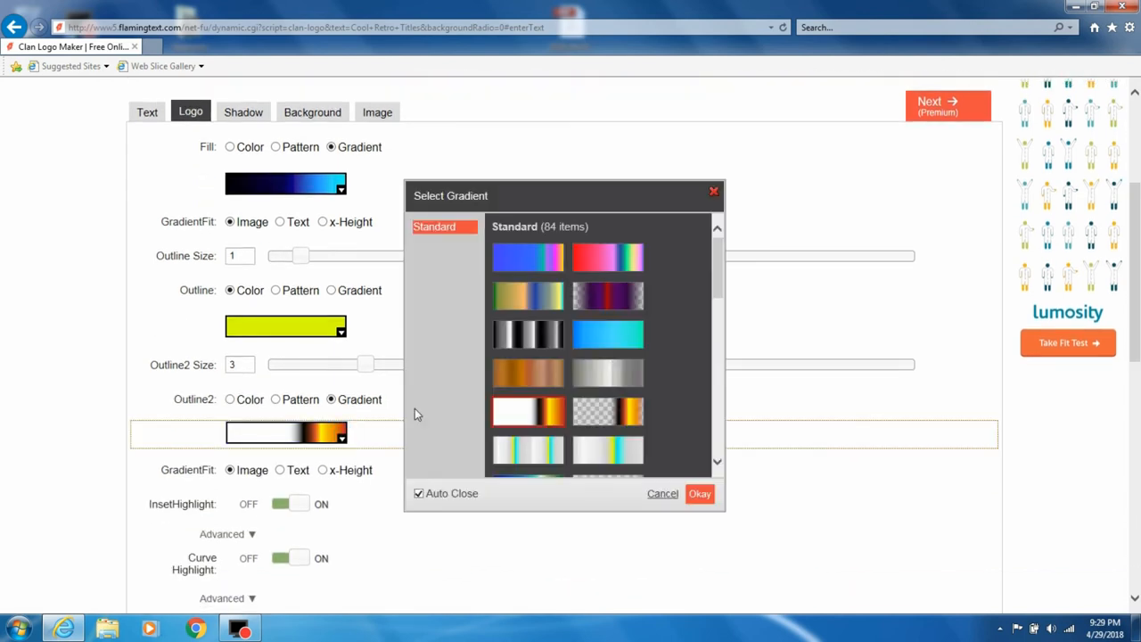
scroll("down", 3)
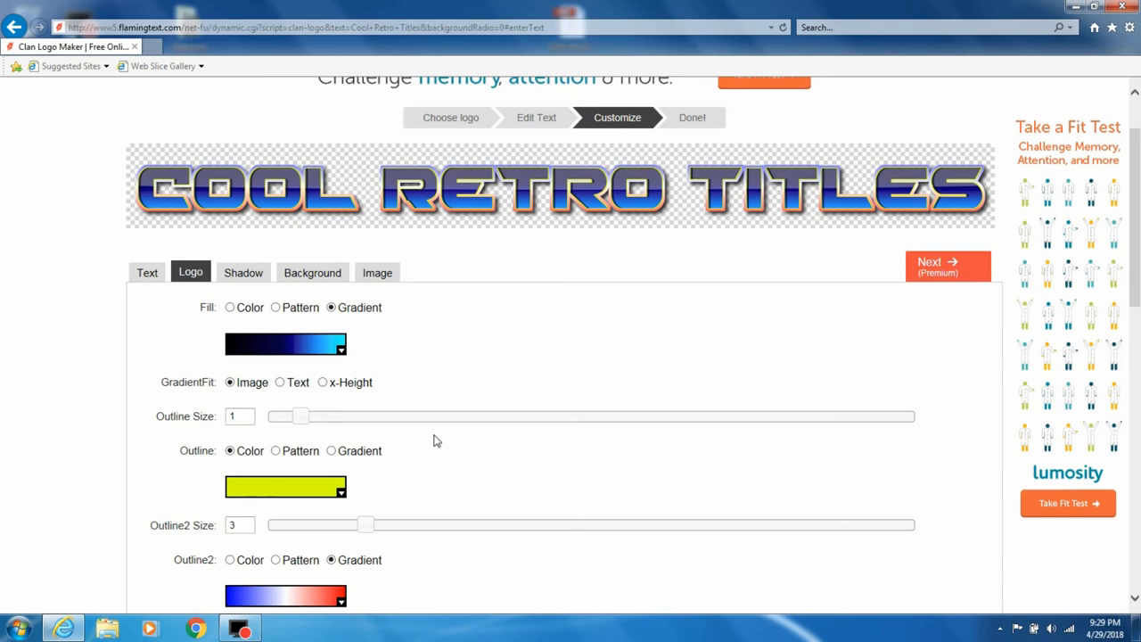
scroll("down", 3)
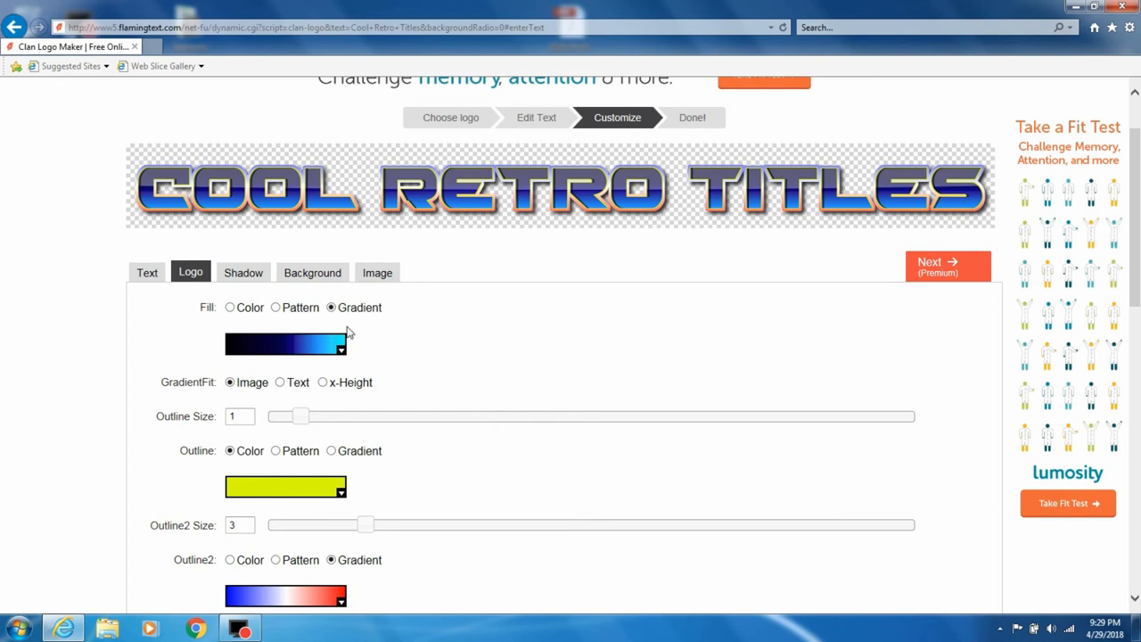
mouse_move(605, 256)
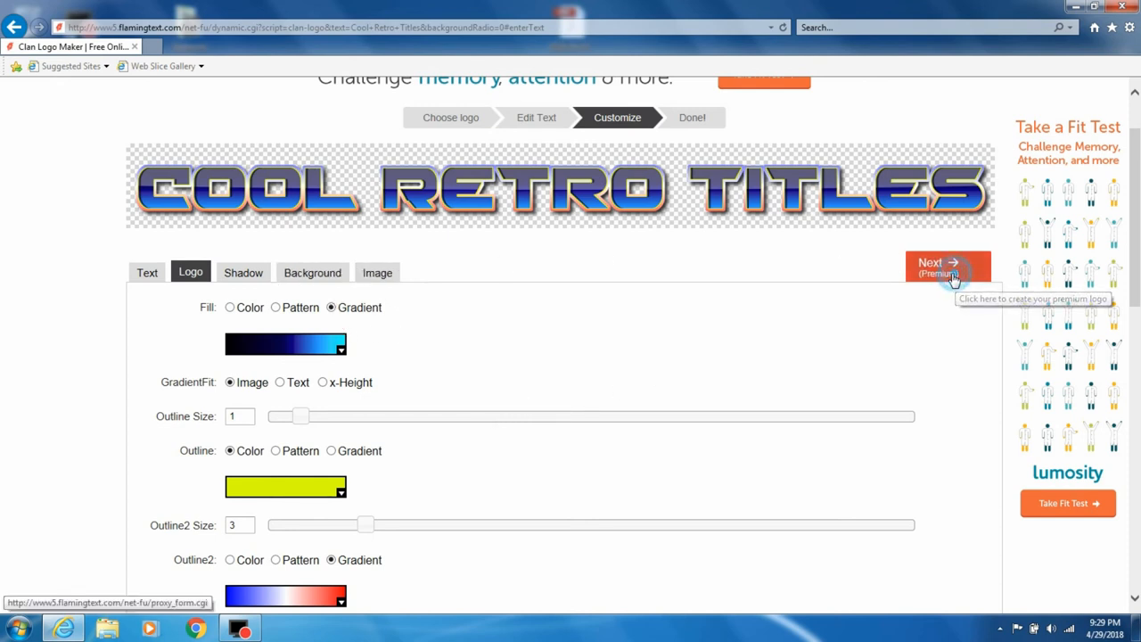
Generate the final logo and save the restyled PNG into the Title folder
left_click(947, 267)
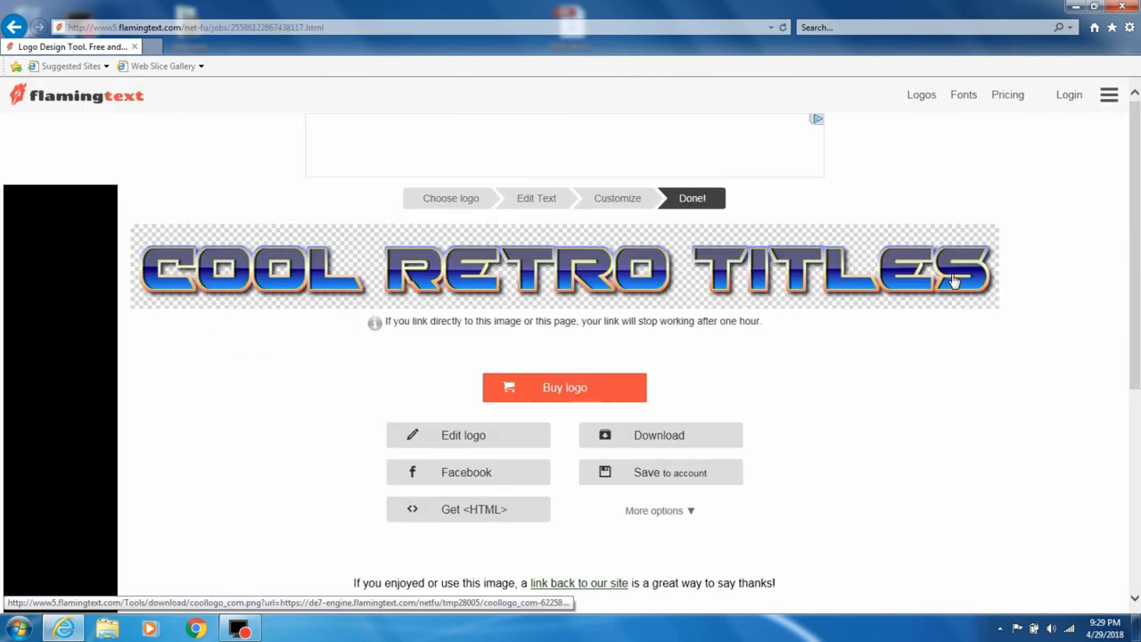
scroll("down", 3)
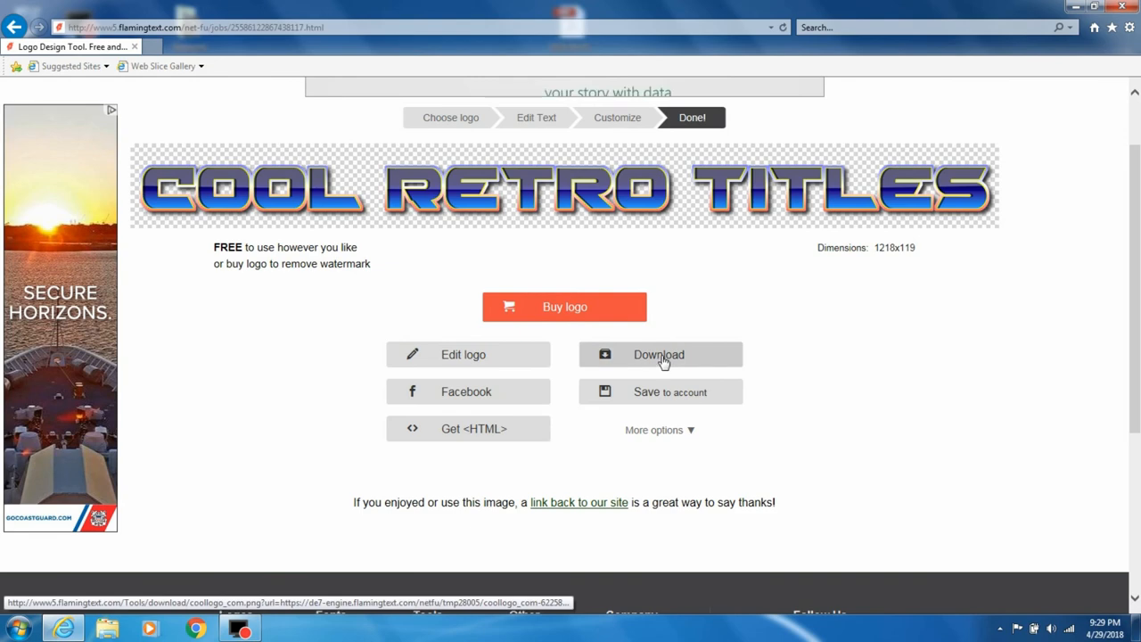
left_click(660, 354)
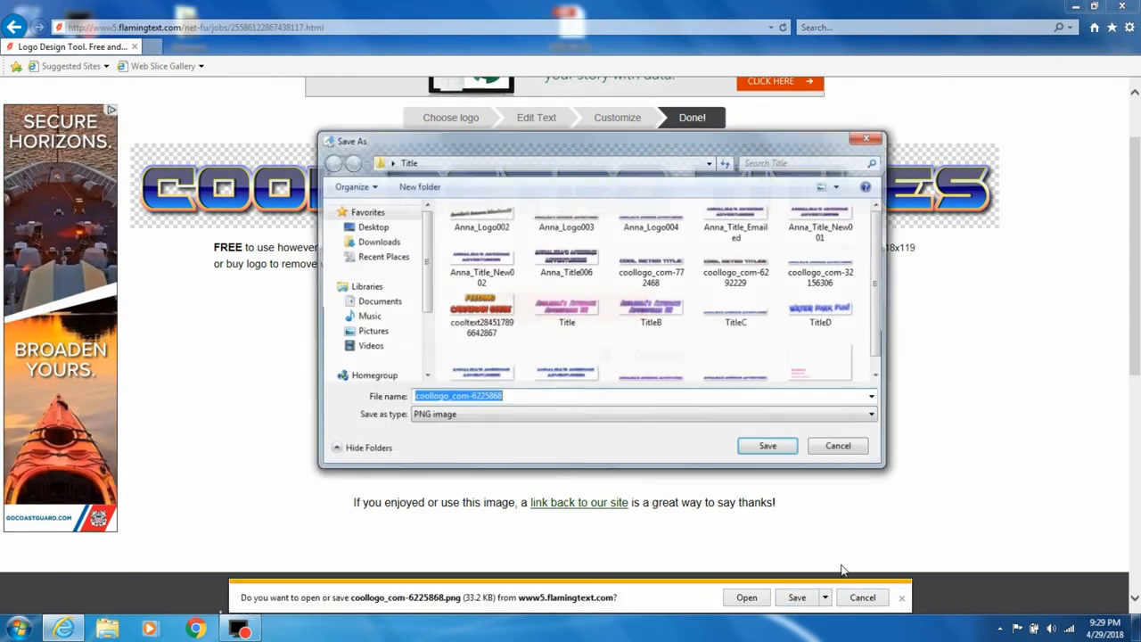
left_click(766, 446)
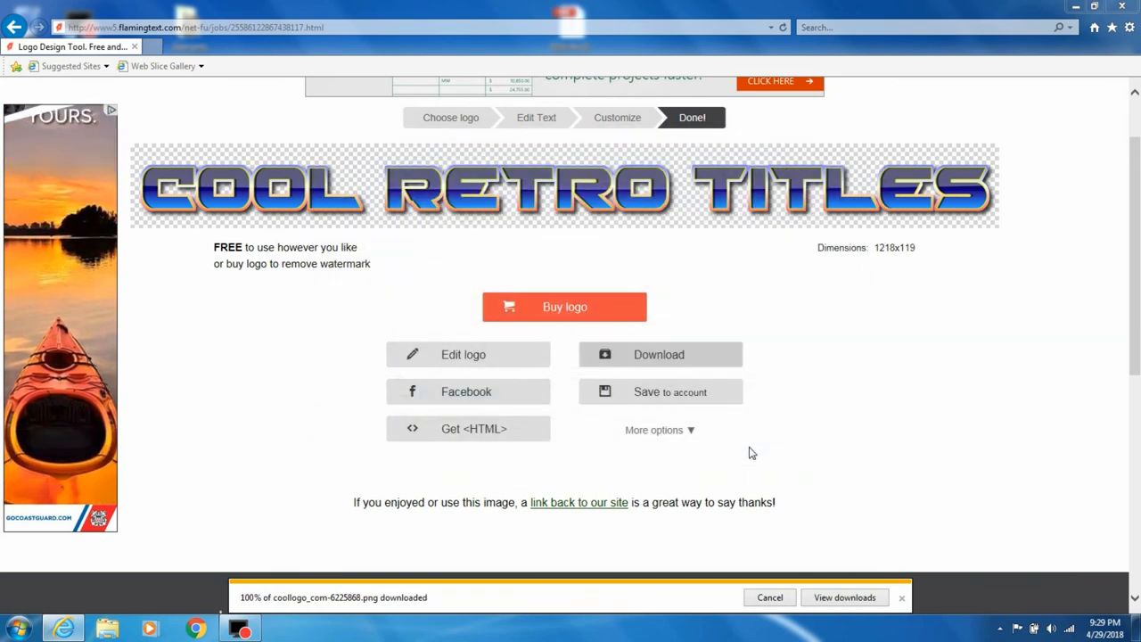